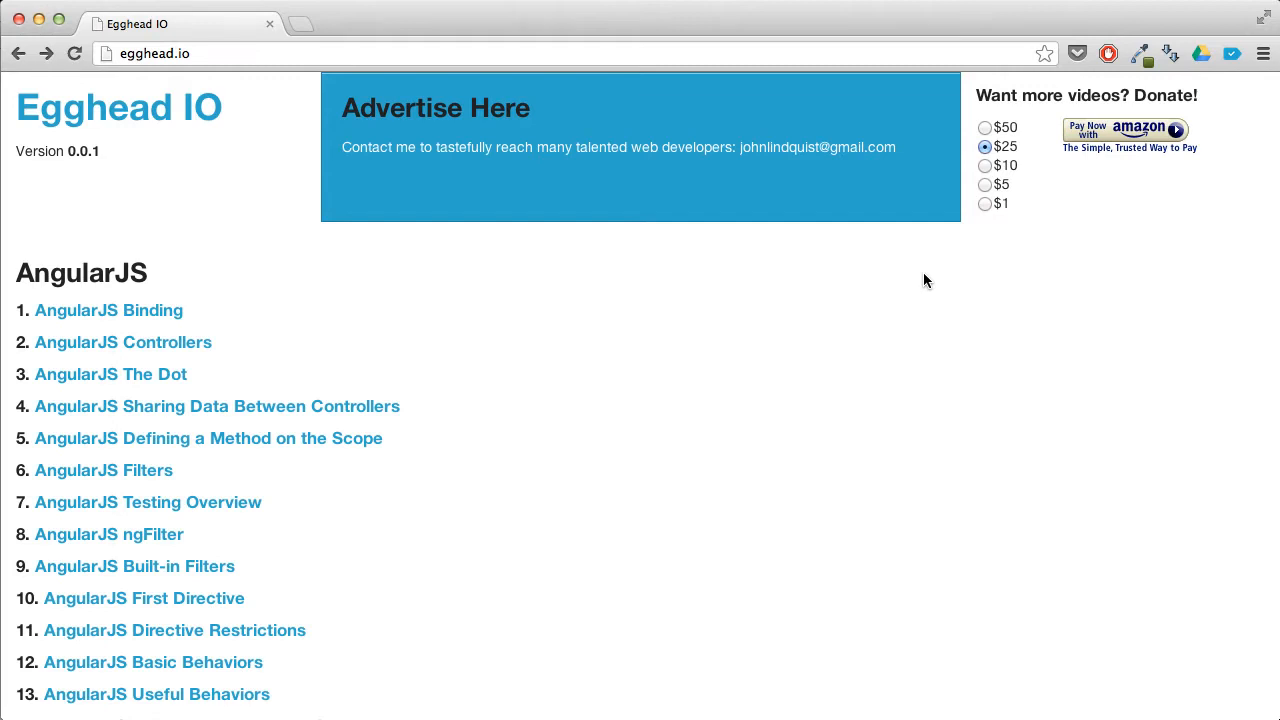
pyautogui.moveTo(600, 324)
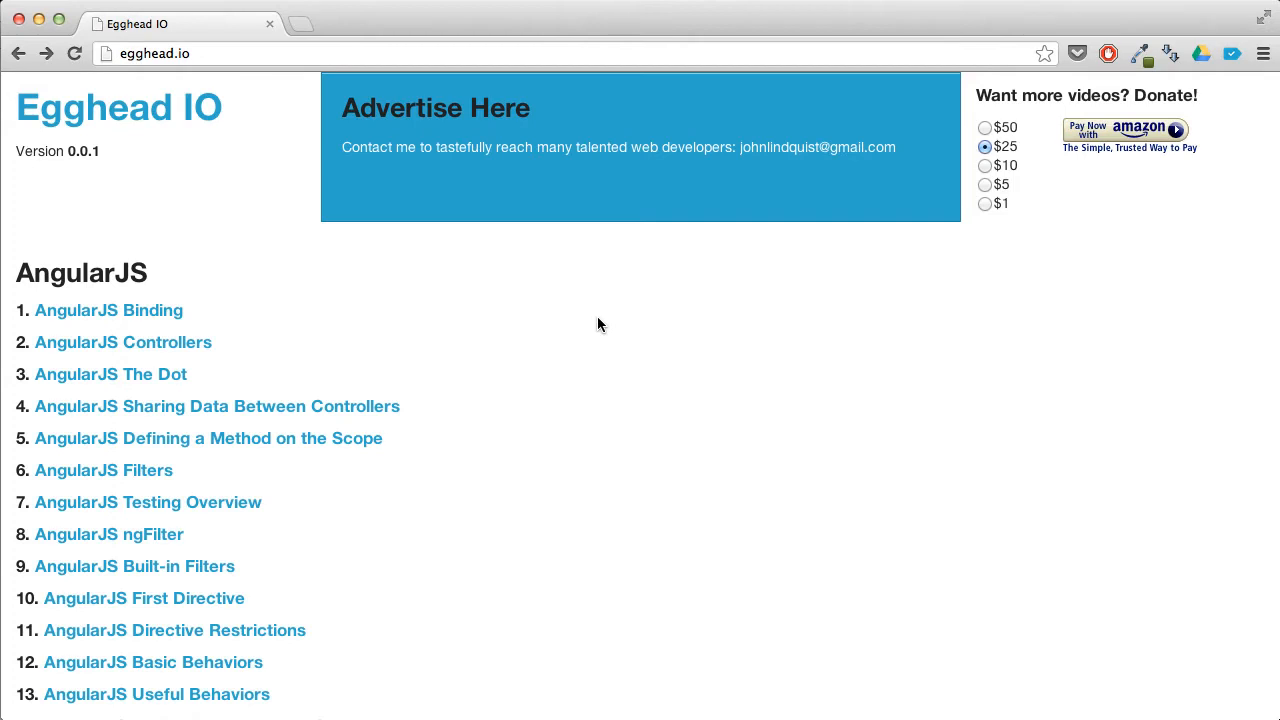
# Open the AngularJS Binding lesson page from the lesson list and view its video.
pyautogui.scroll(-3)
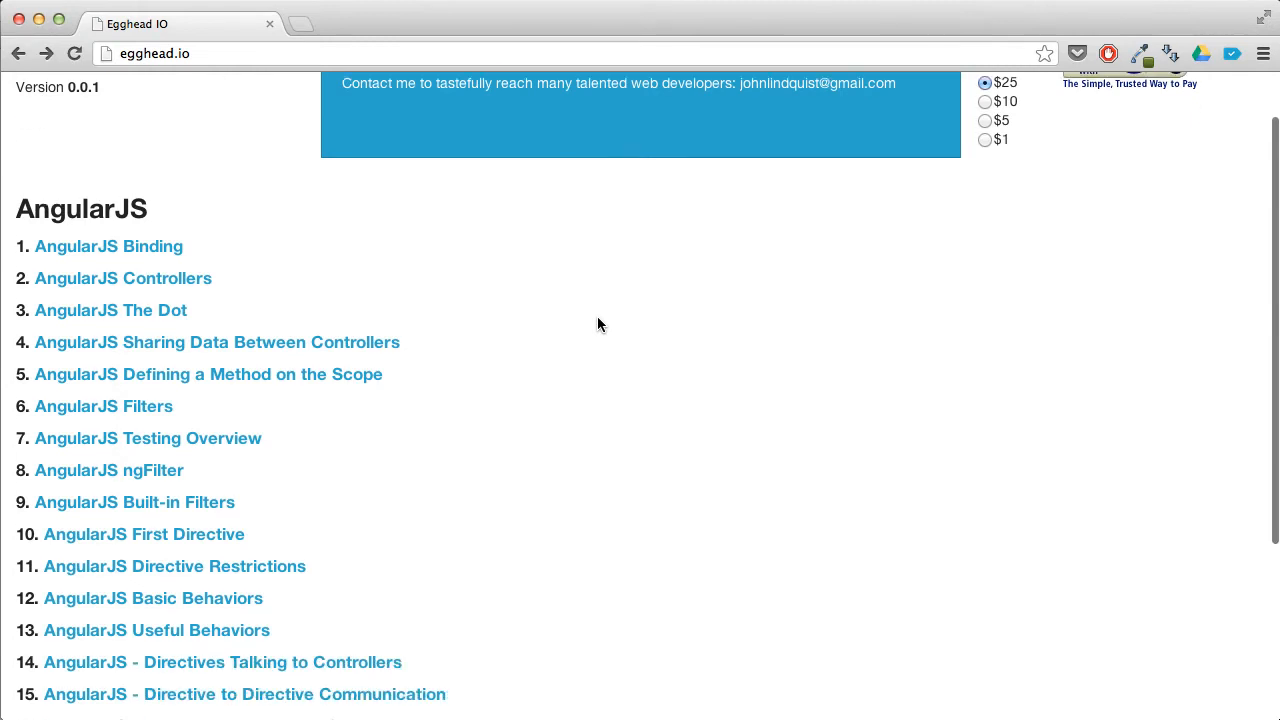
pyautogui.scroll(3)
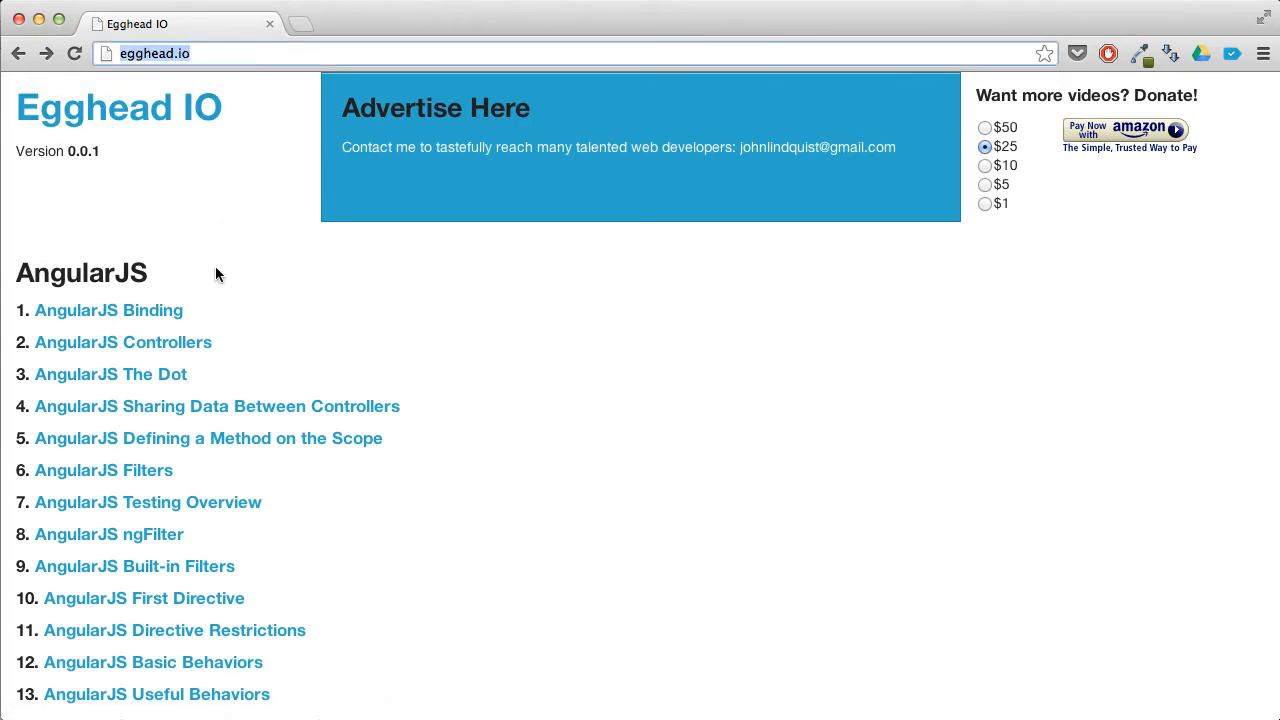
pyautogui.moveTo(218, 288)
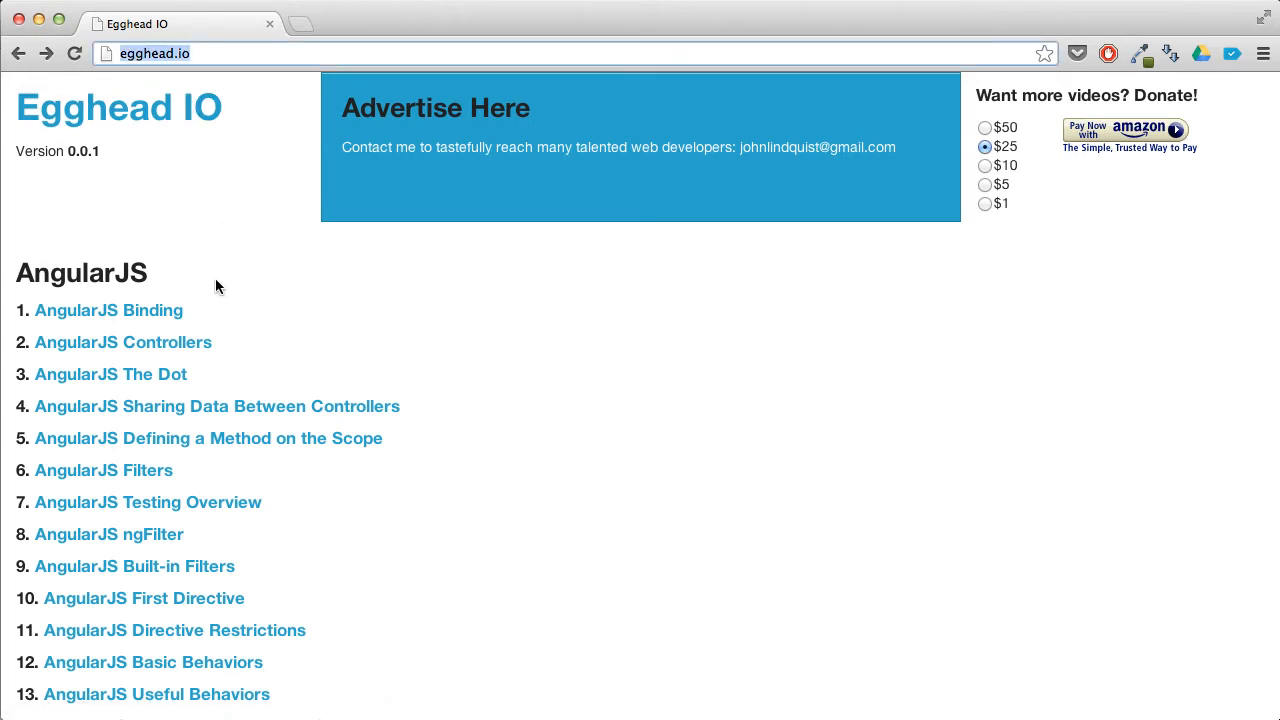
pyautogui.moveTo(154, 318)
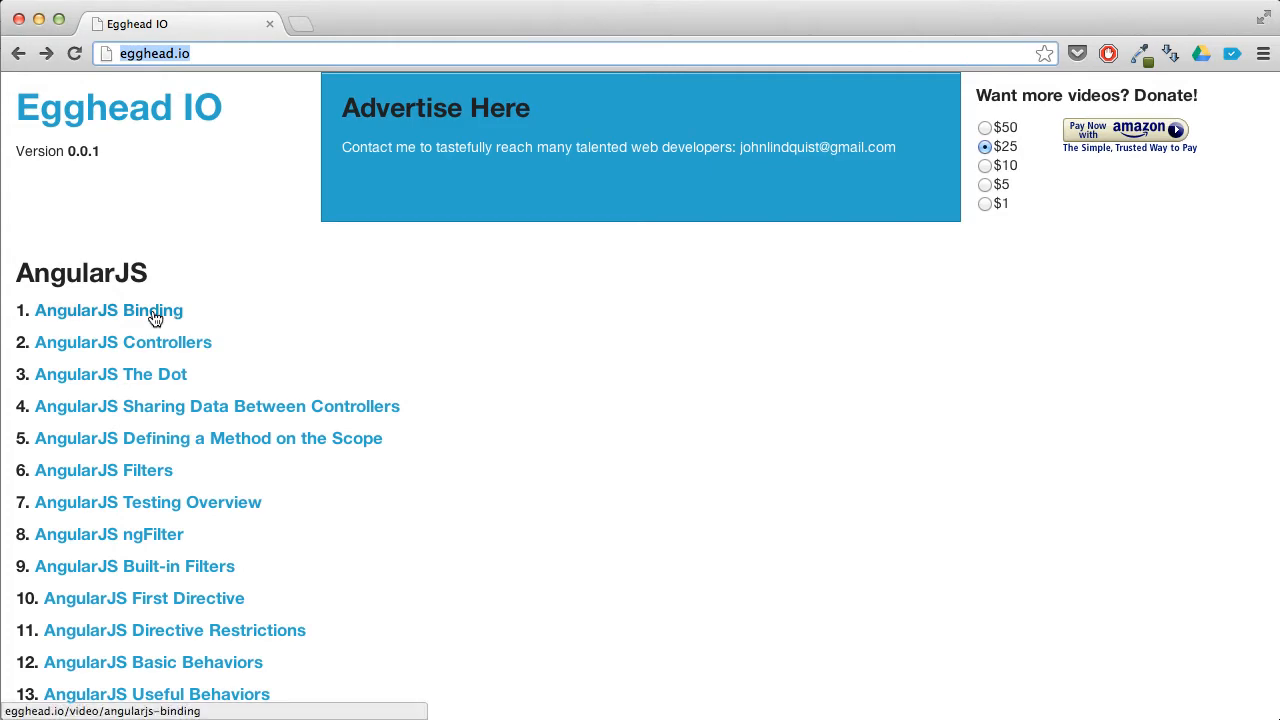
pyautogui.click(108, 310)
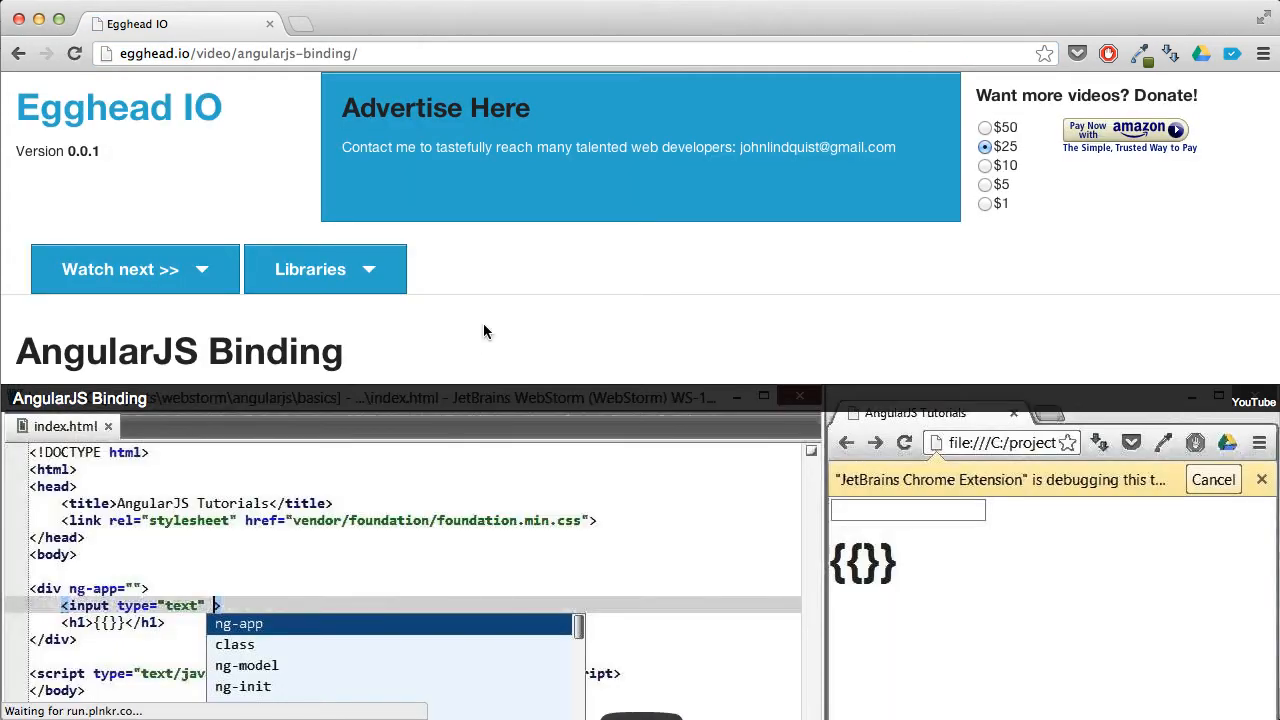
pyautogui.scroll(-3)
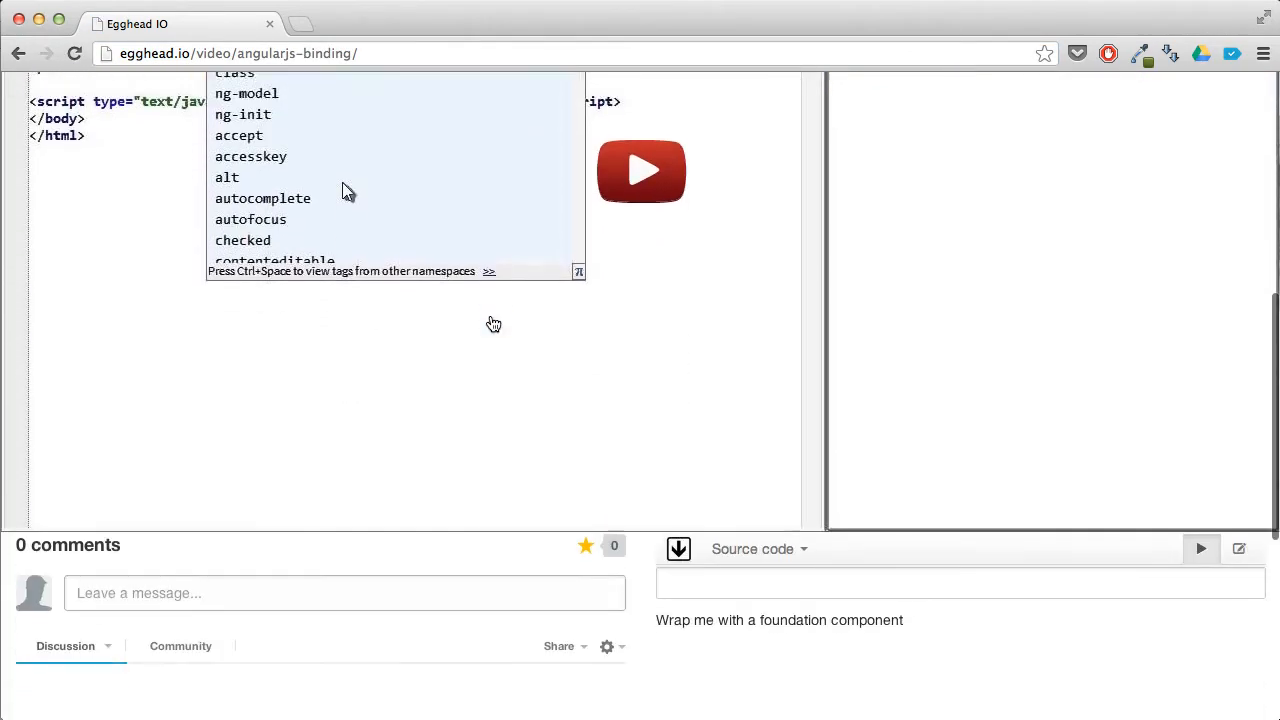
pyautogui.scroll(-3)
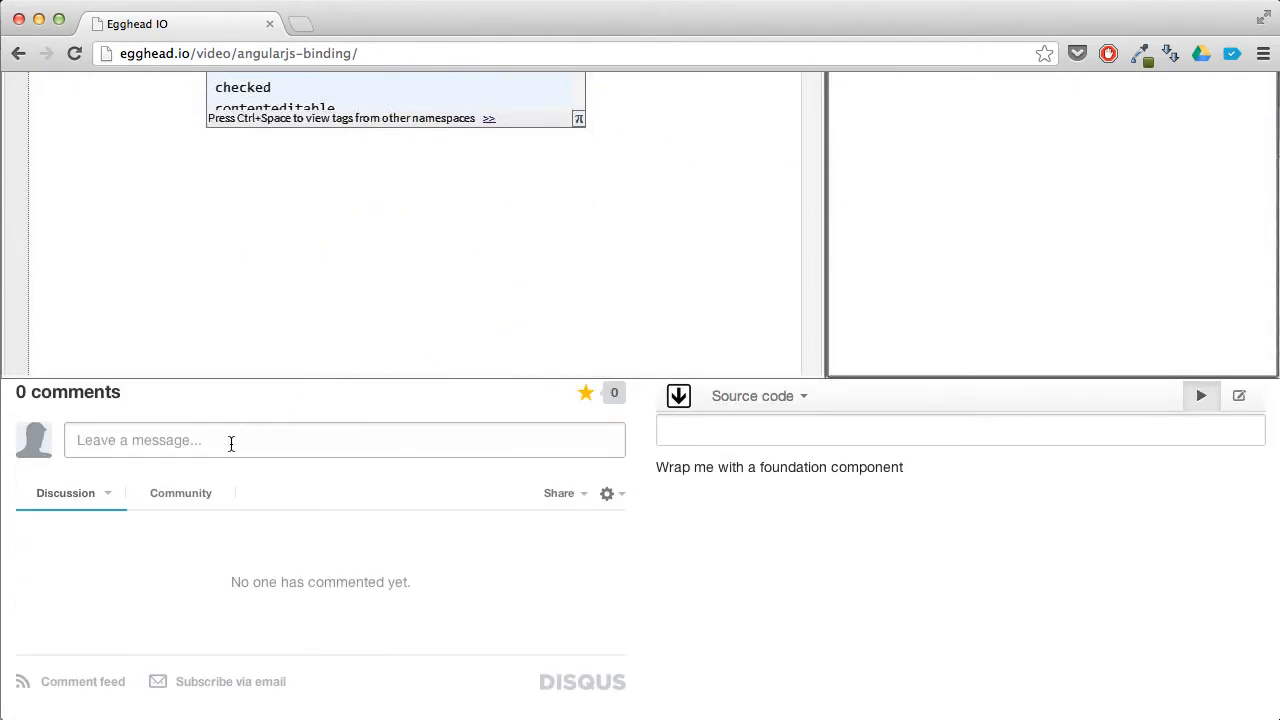
pyautogui.moveTo(808, 420)
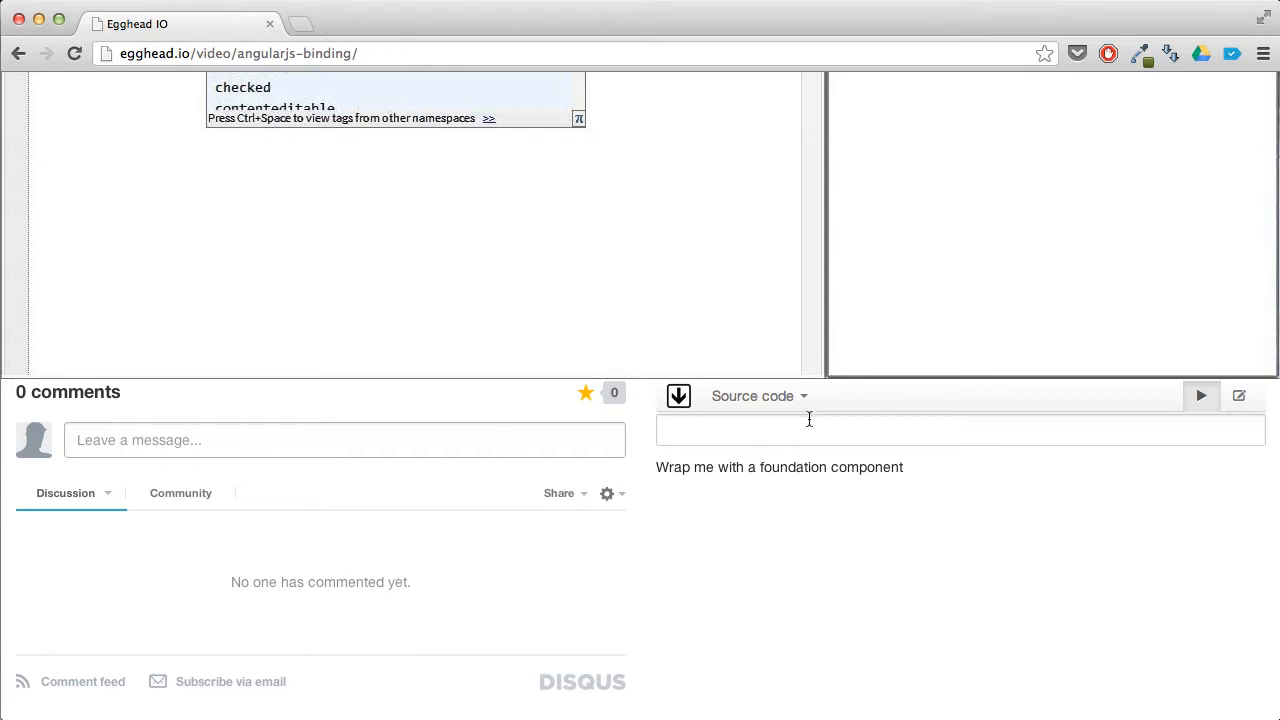
pyautogui.moveTo(760, 410)
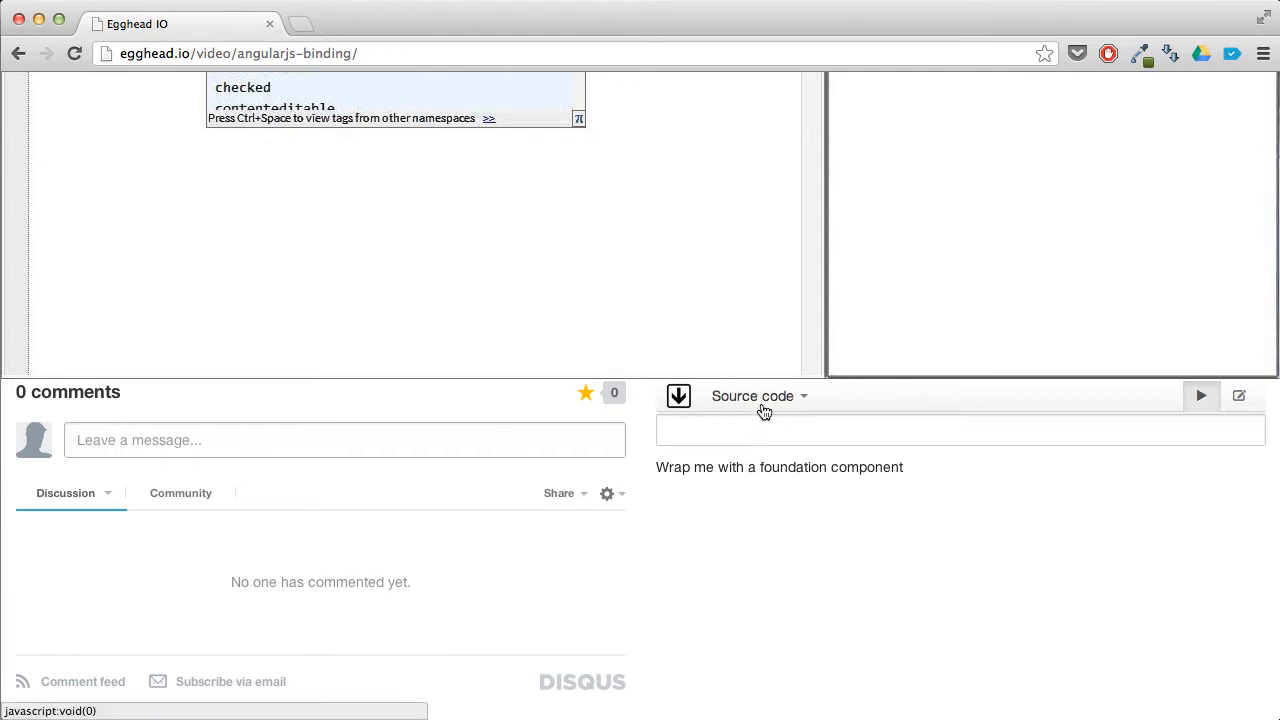
pyautogui.moveTo(490, 496)
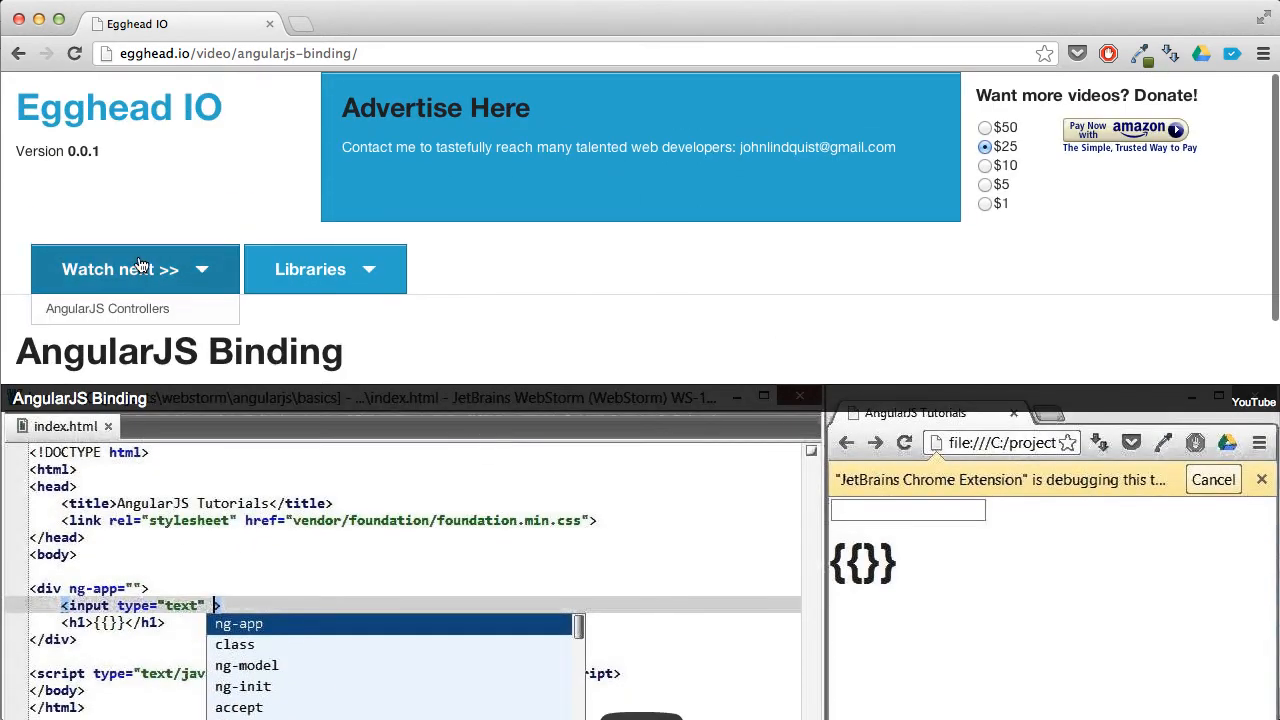
# Move on to the AngularJS Controllers lesson, check its libraries, and return to the home lesson list.
pyautogui.click(108, 308)
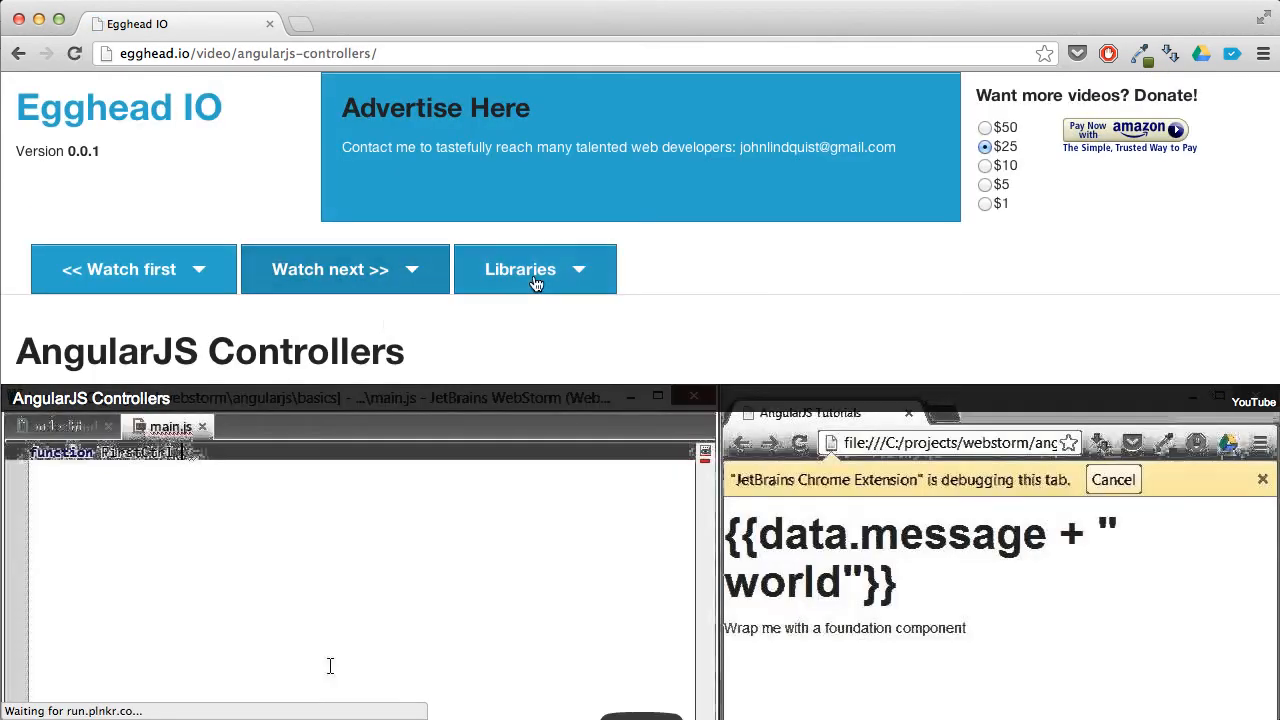
pyautogui.click(520, 268)
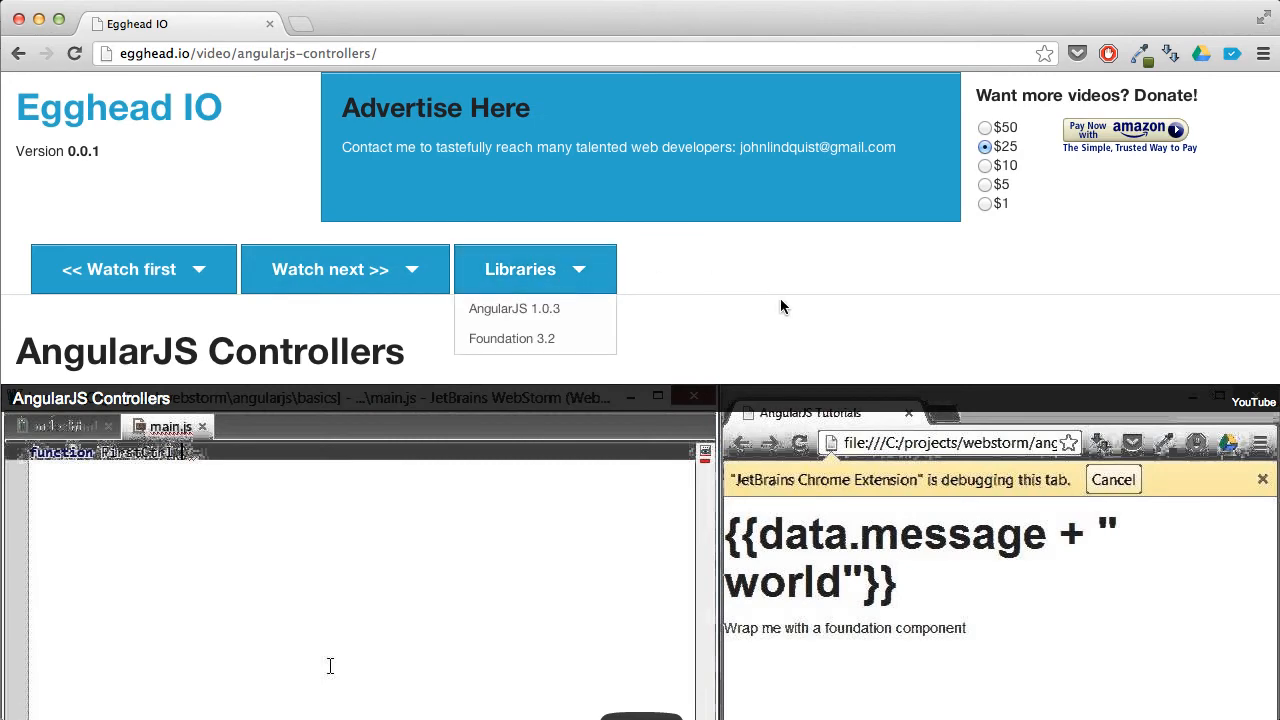
pyautogui.click(110, 108)
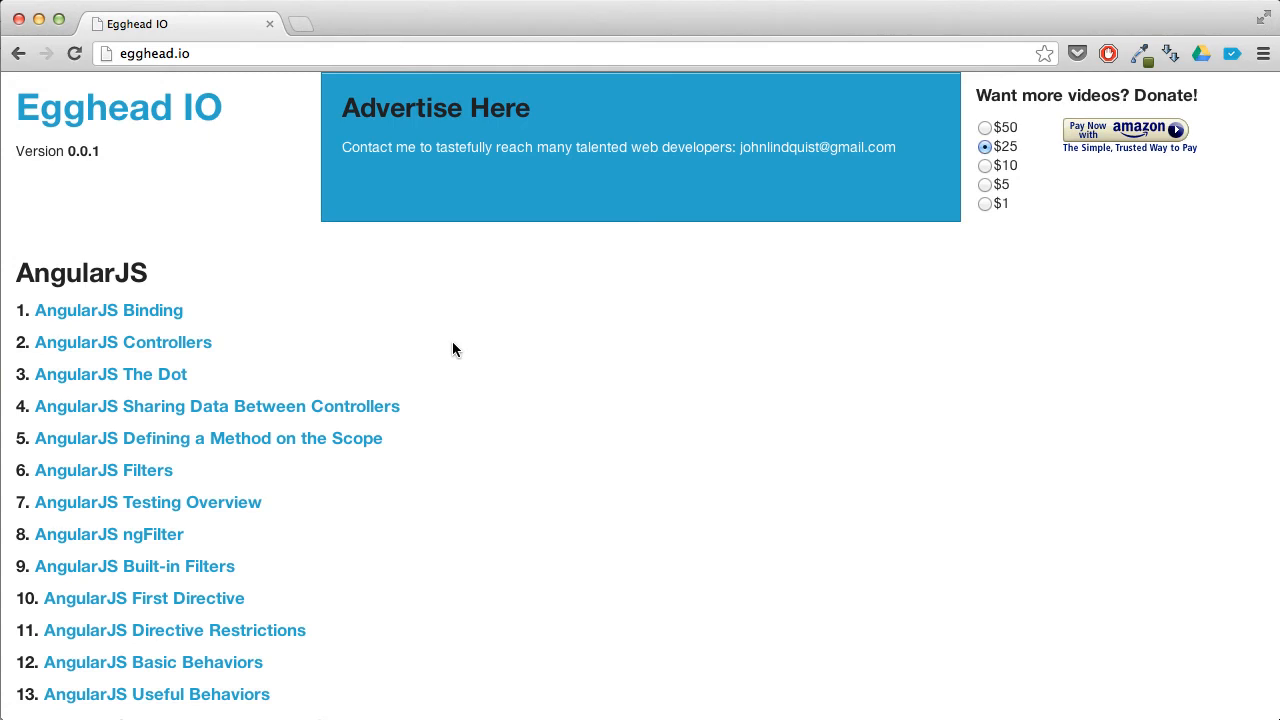
# Scroll through the home page lesson list.
pyautogui.scroll(-3)
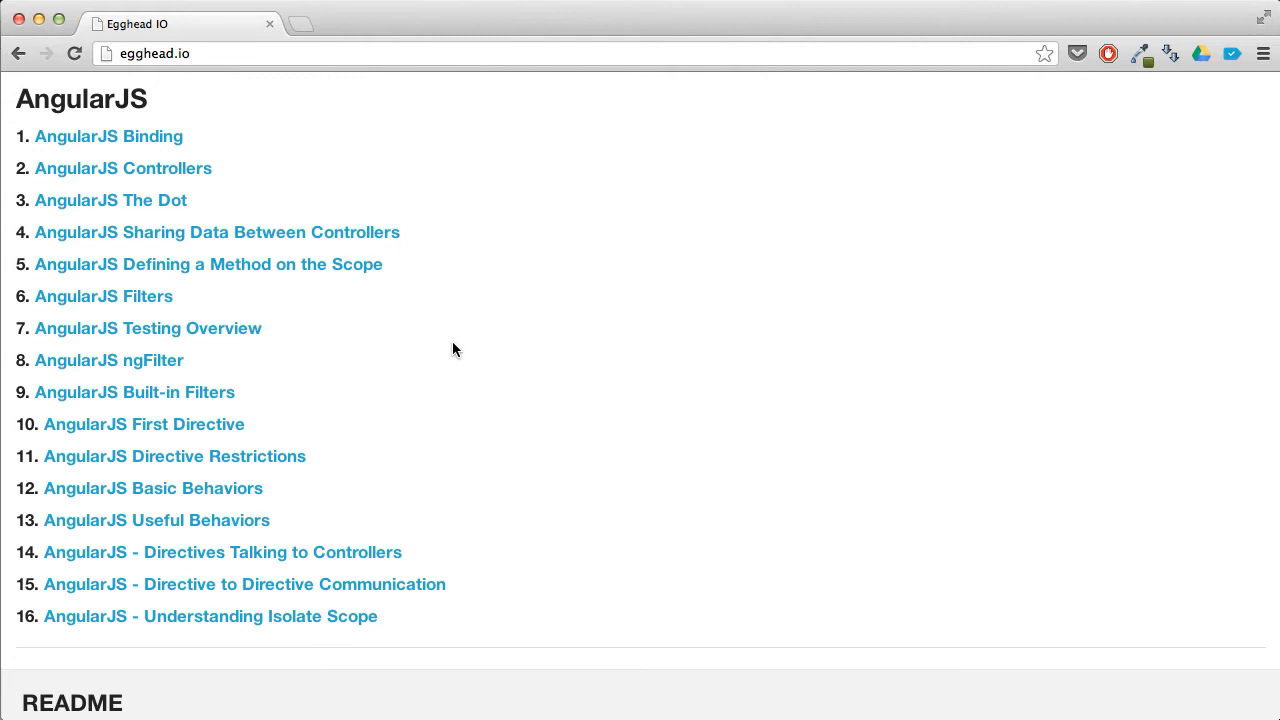
pyautogui.scroll(3)
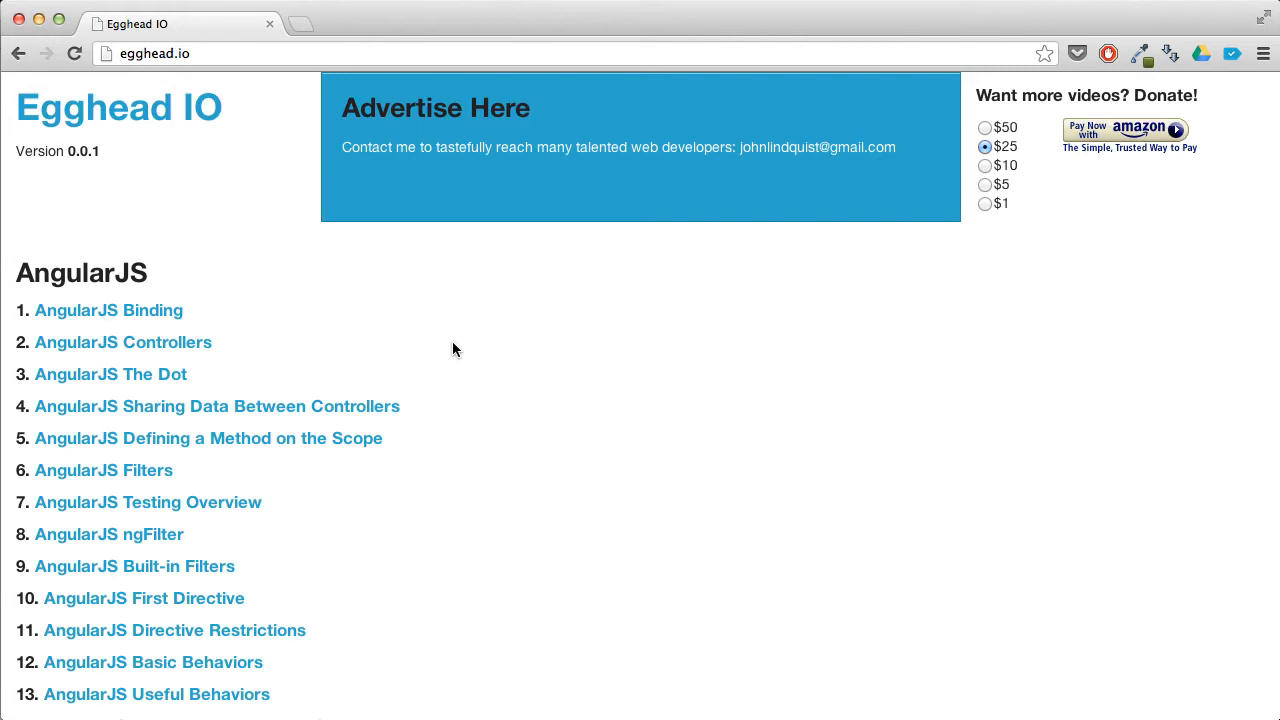
pyautogui.scroll(-3)
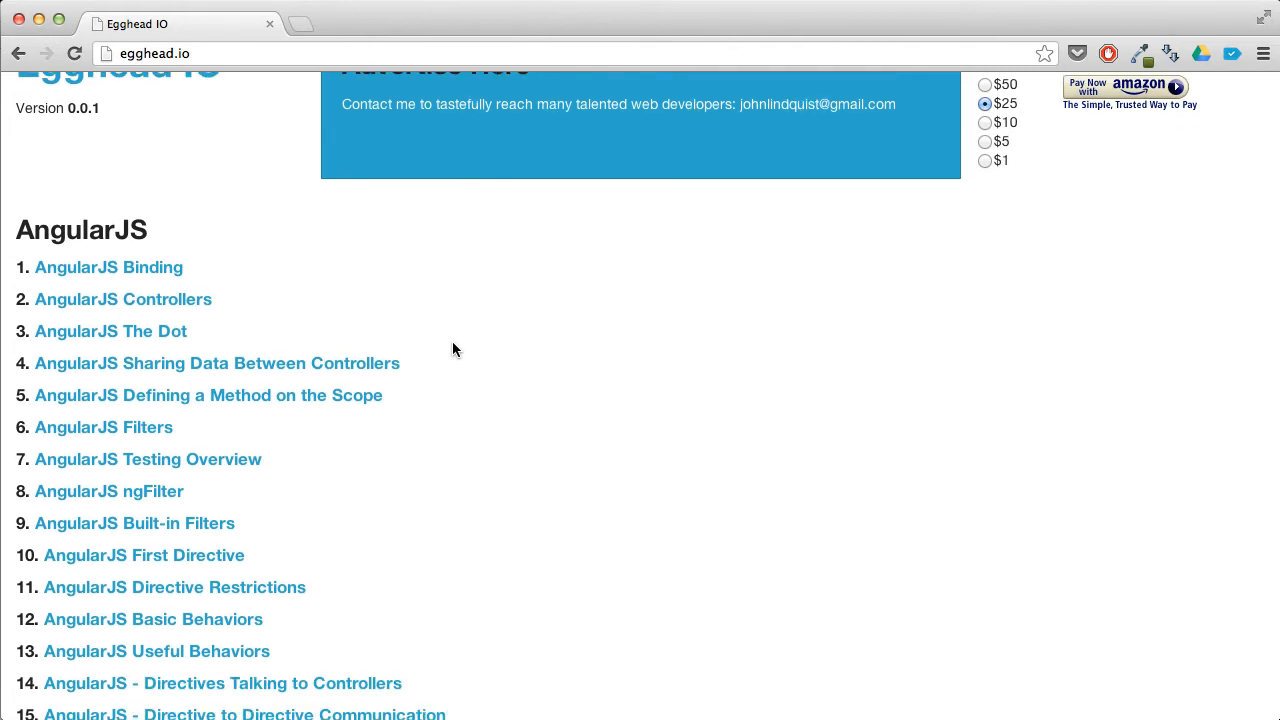
pyautogui.scroll(3)
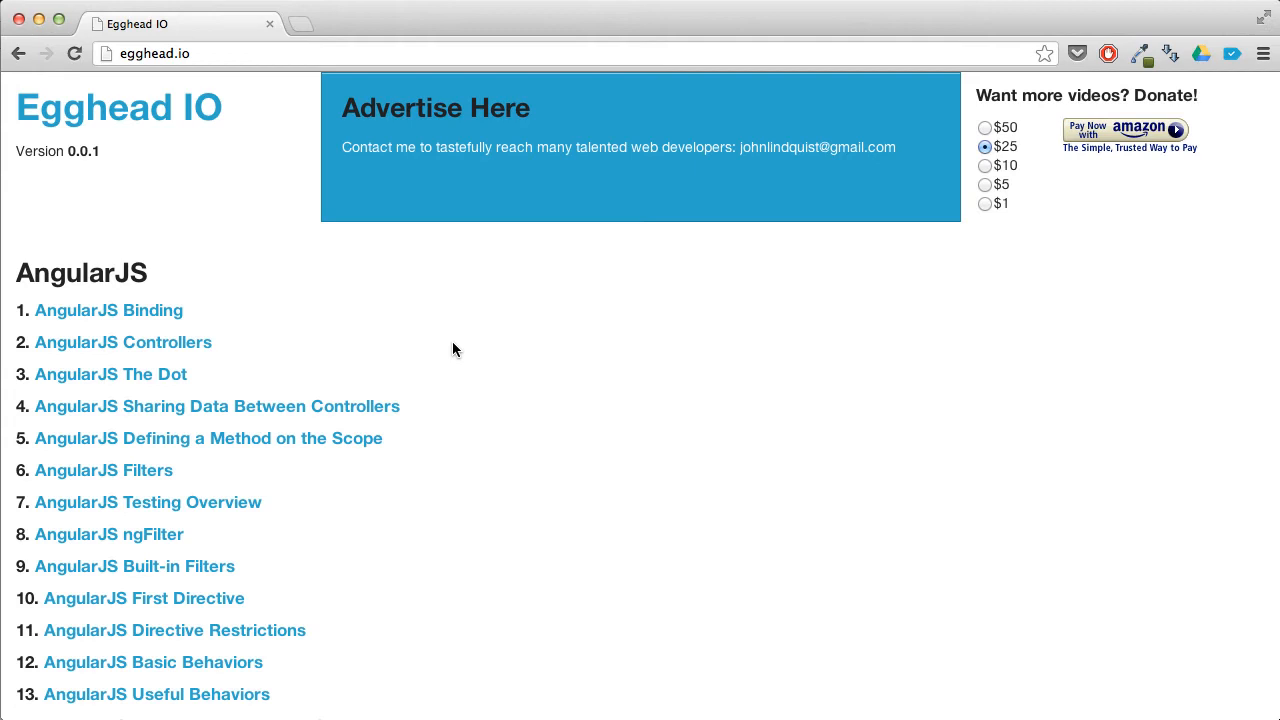
pyautogui.scroll(-3)
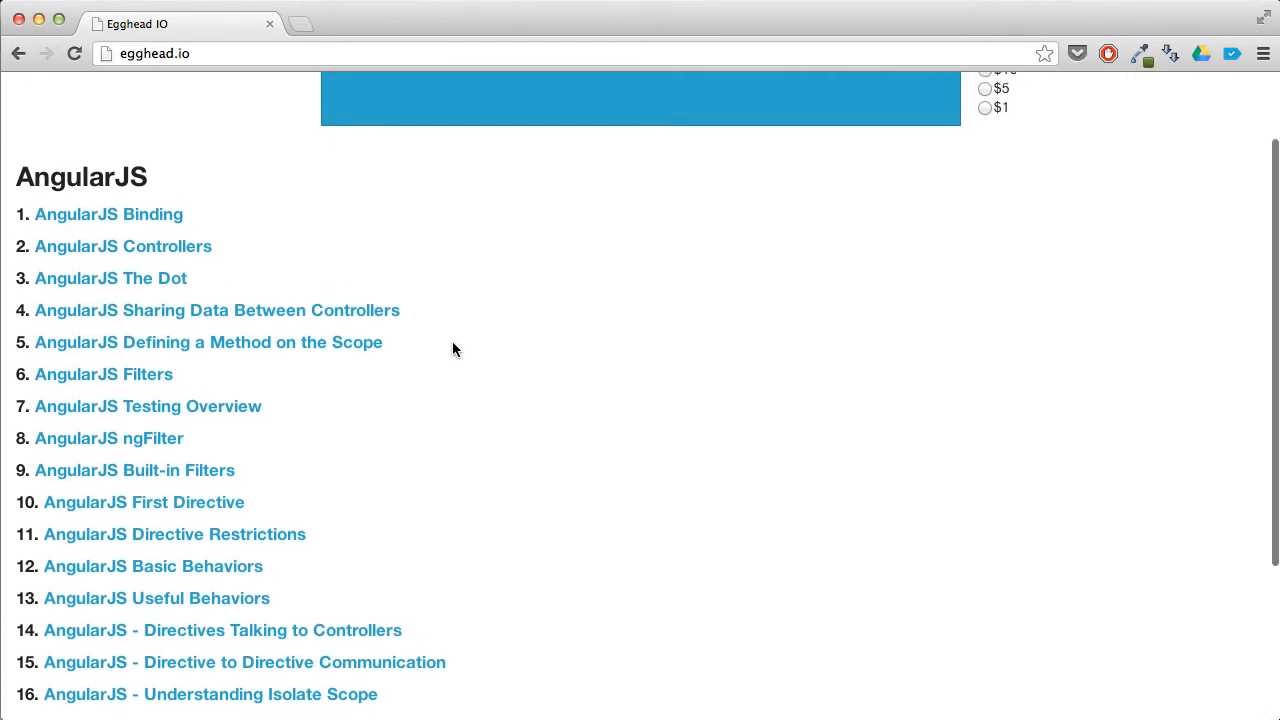
pyautogui.scroll(3)
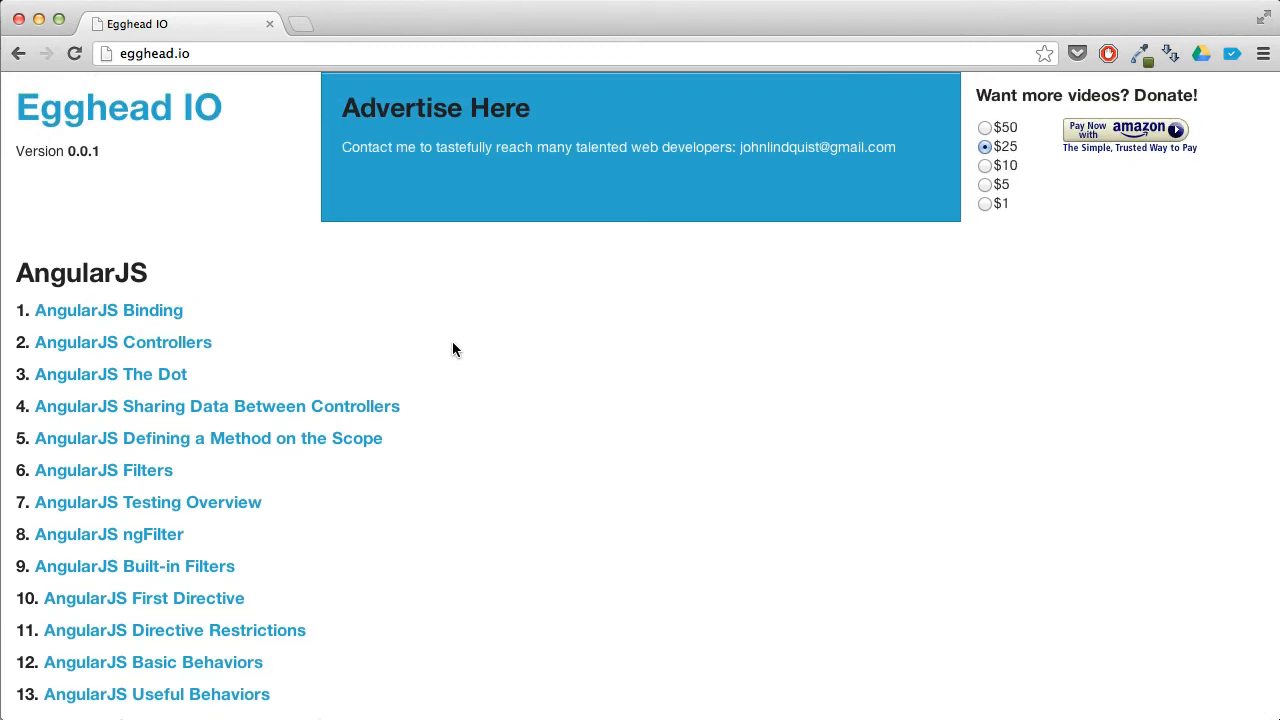
pyautogui.moveTo(1024, 228)
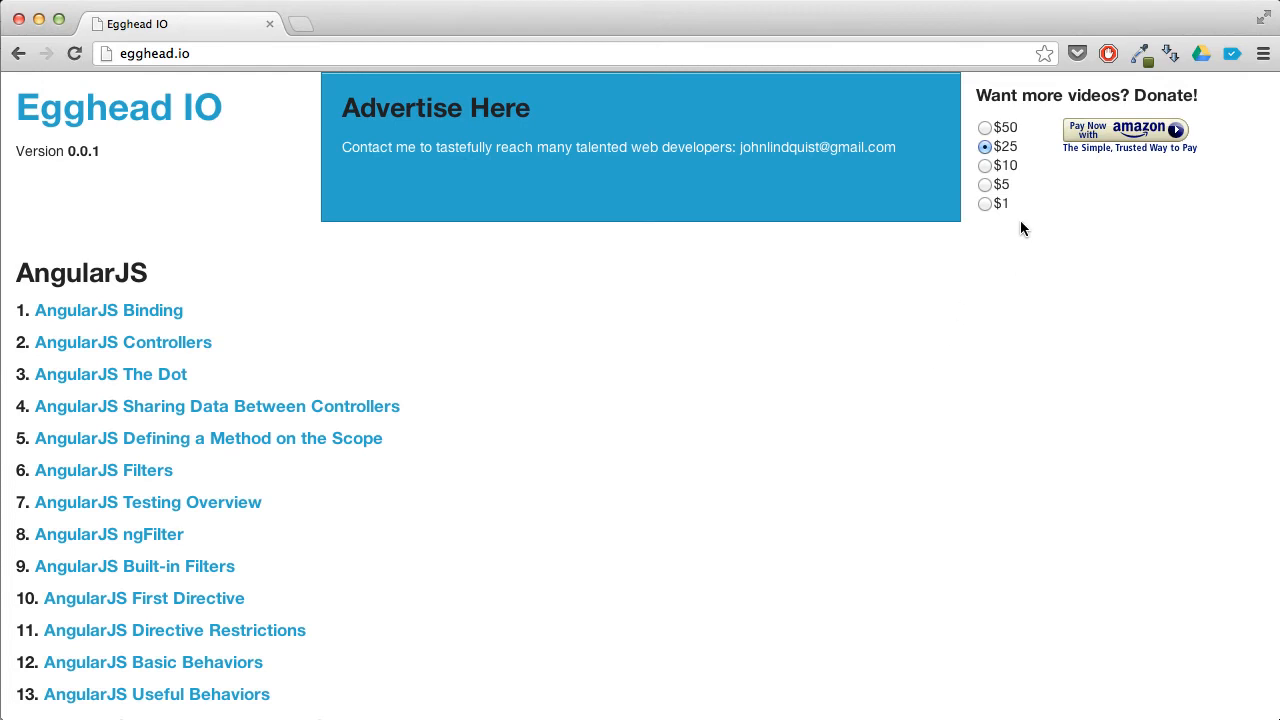
pyautogui.moveTo(1036, 202)
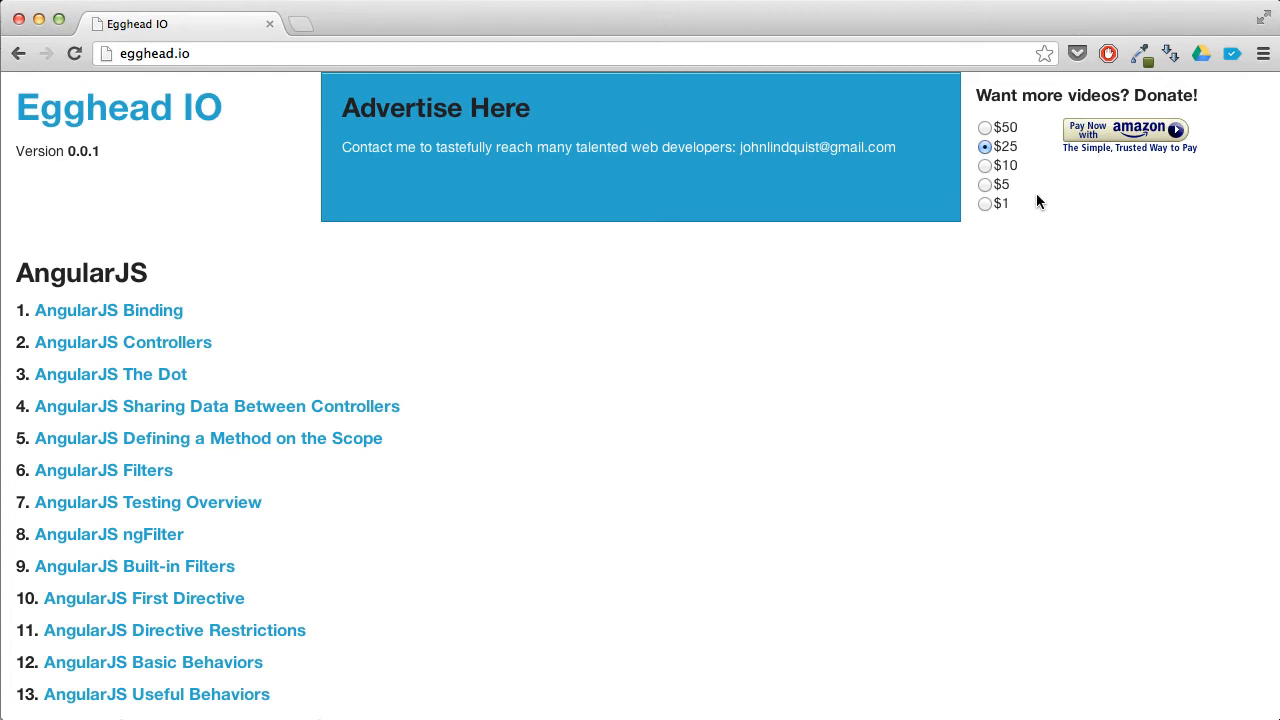
pyautogui.moveTo(1004, 244)
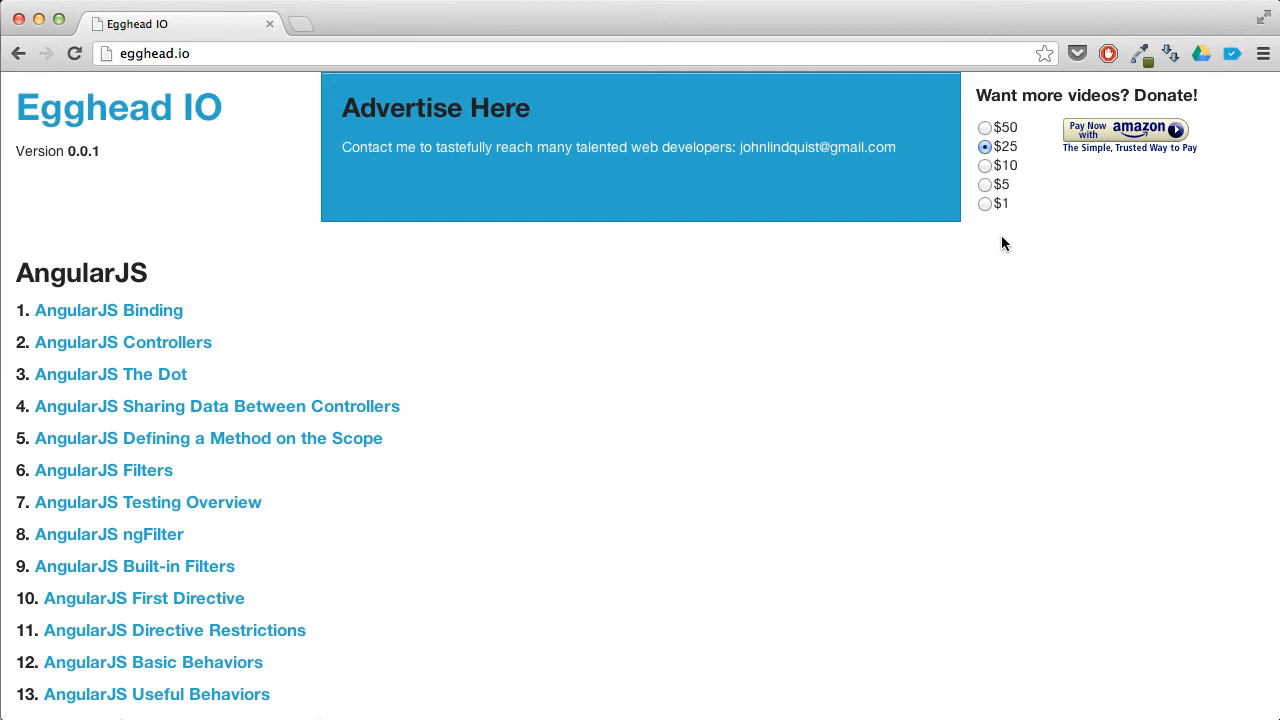
pyautogui.moveTo(1068, 94)
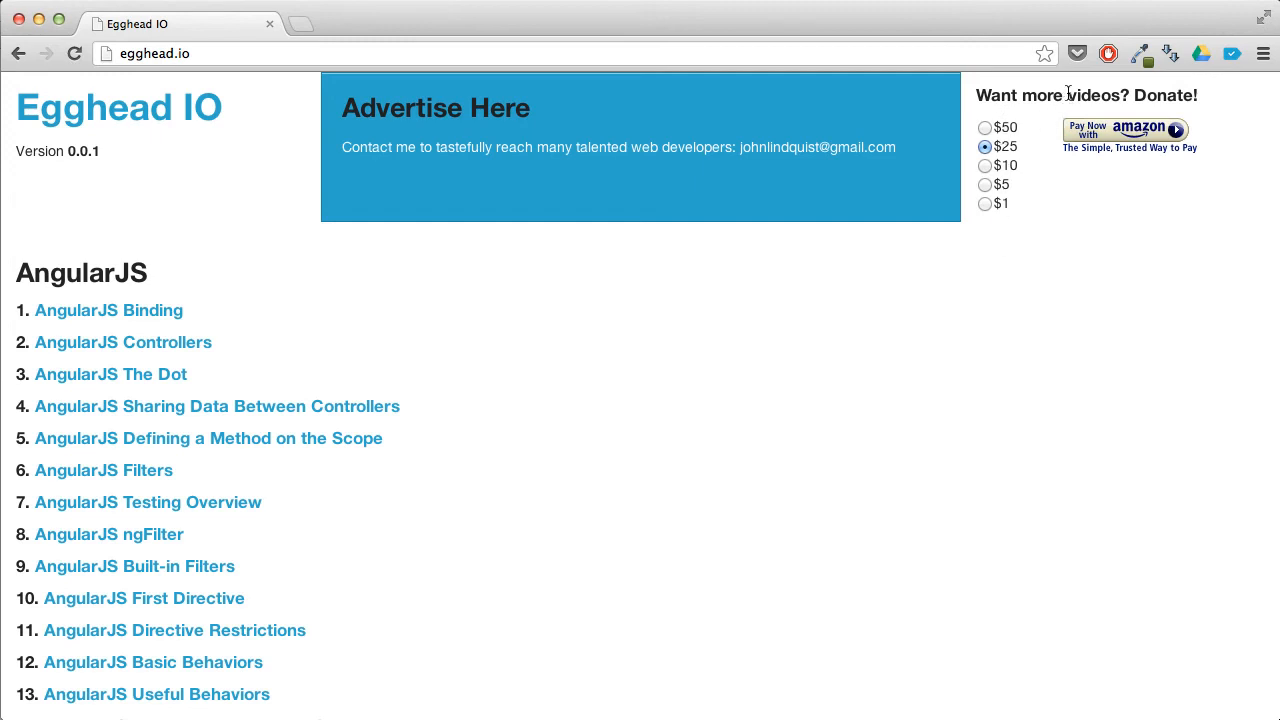
pyautogui.moveTo(986, 172)
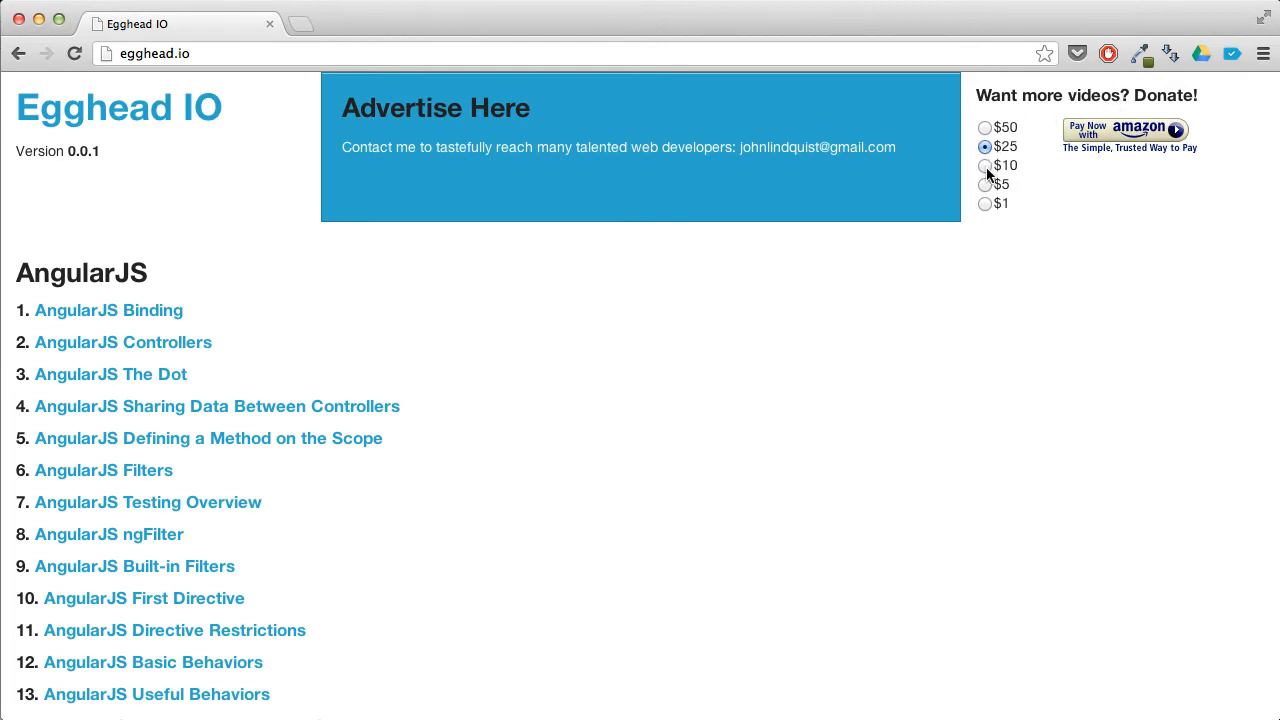
pyautogui.moveTo(1048, 184)
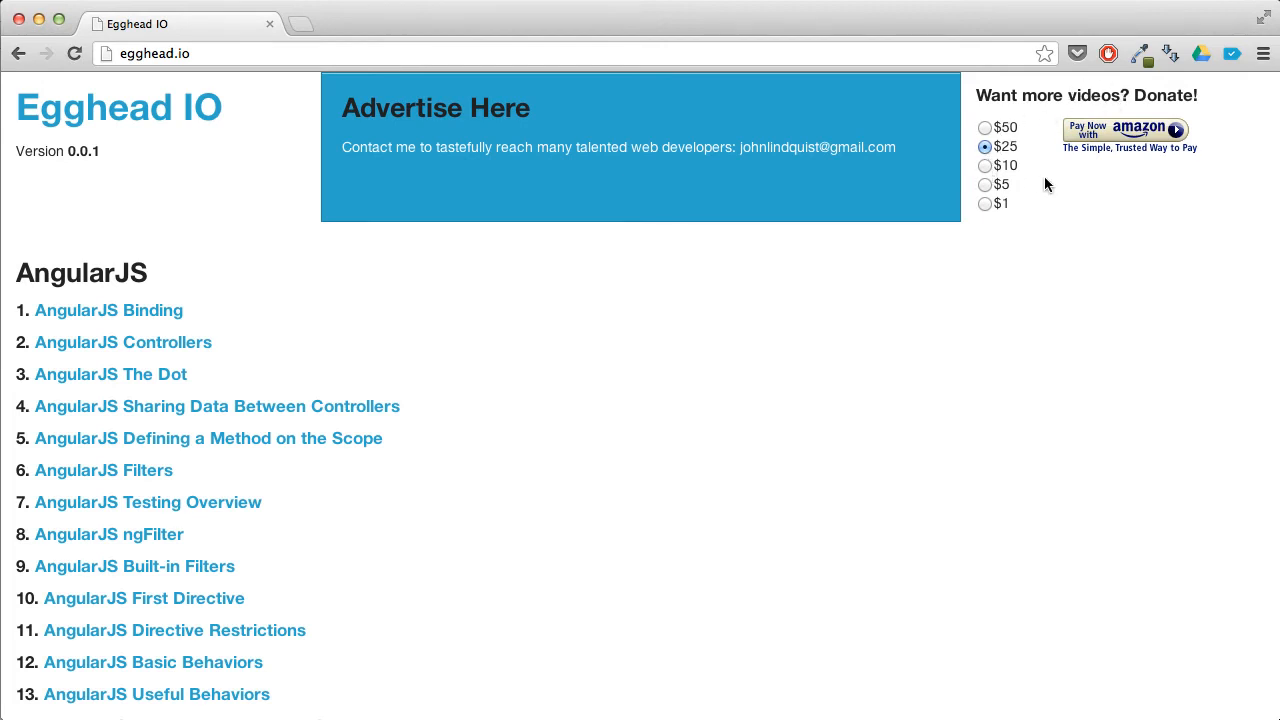
pyautogui.moveTo(836, 218)
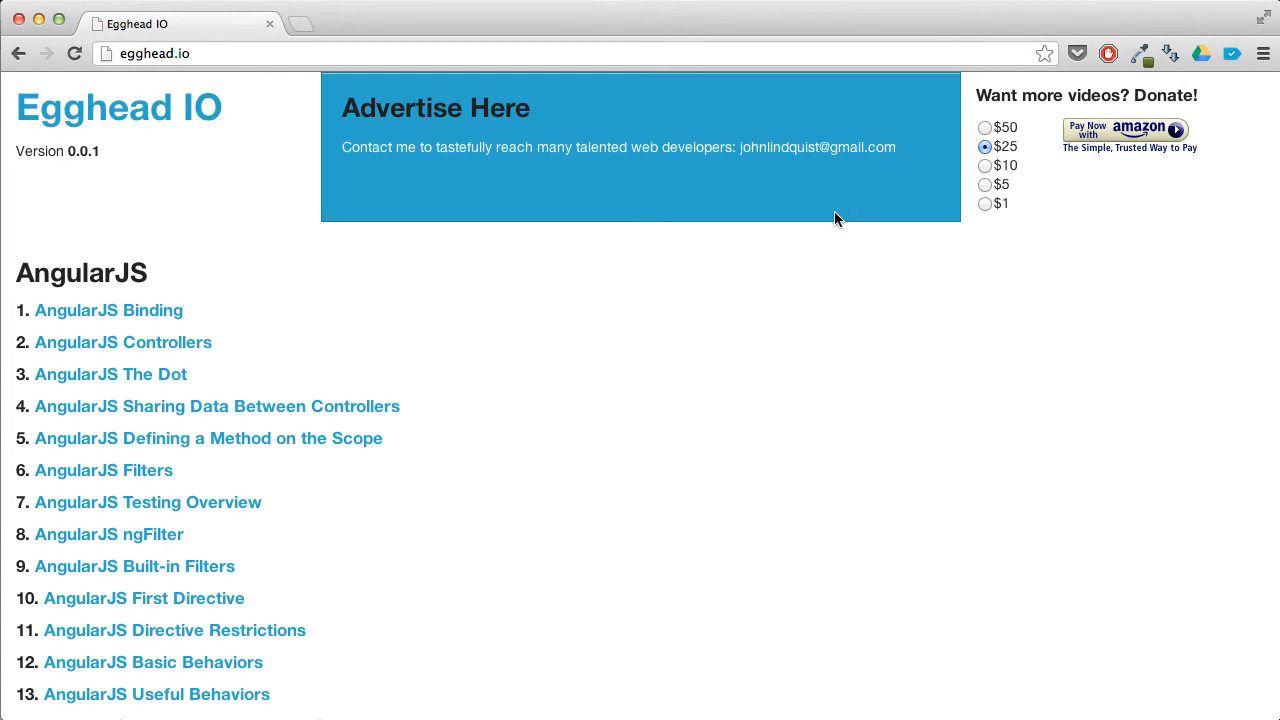
pyautogui.moveTo(398, 112)
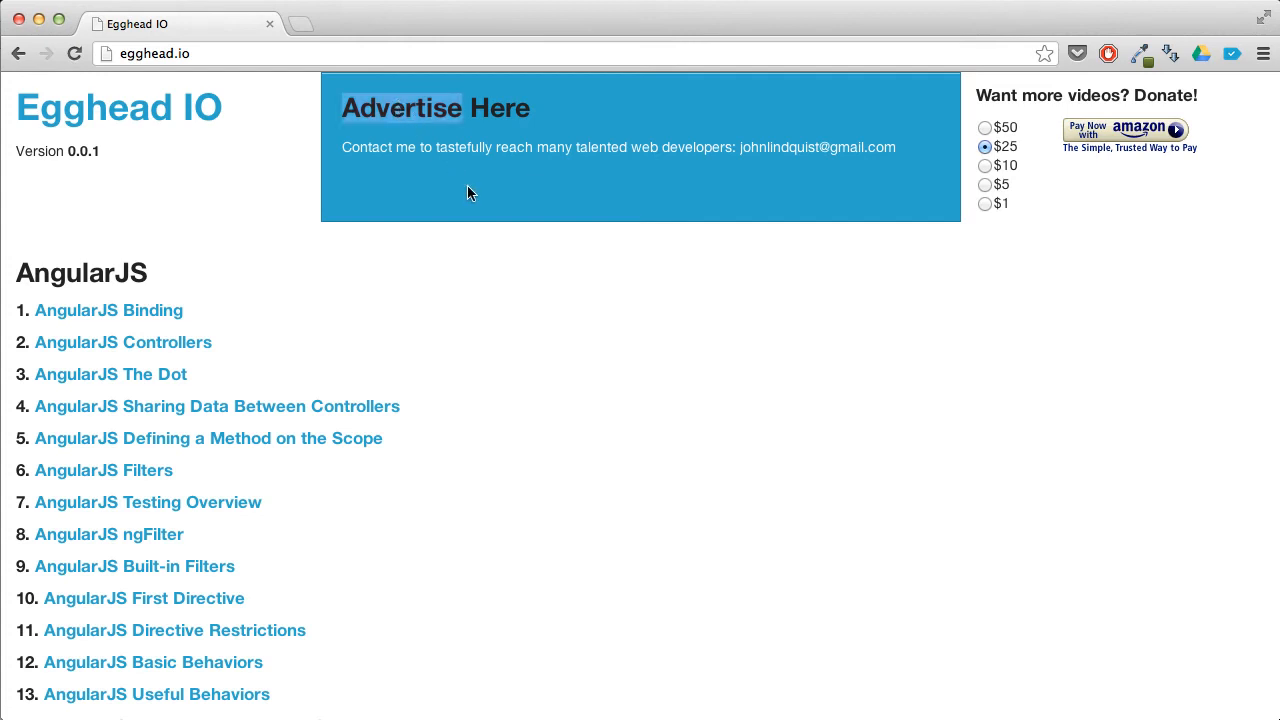
pyautogui.moveTo(456, 100)
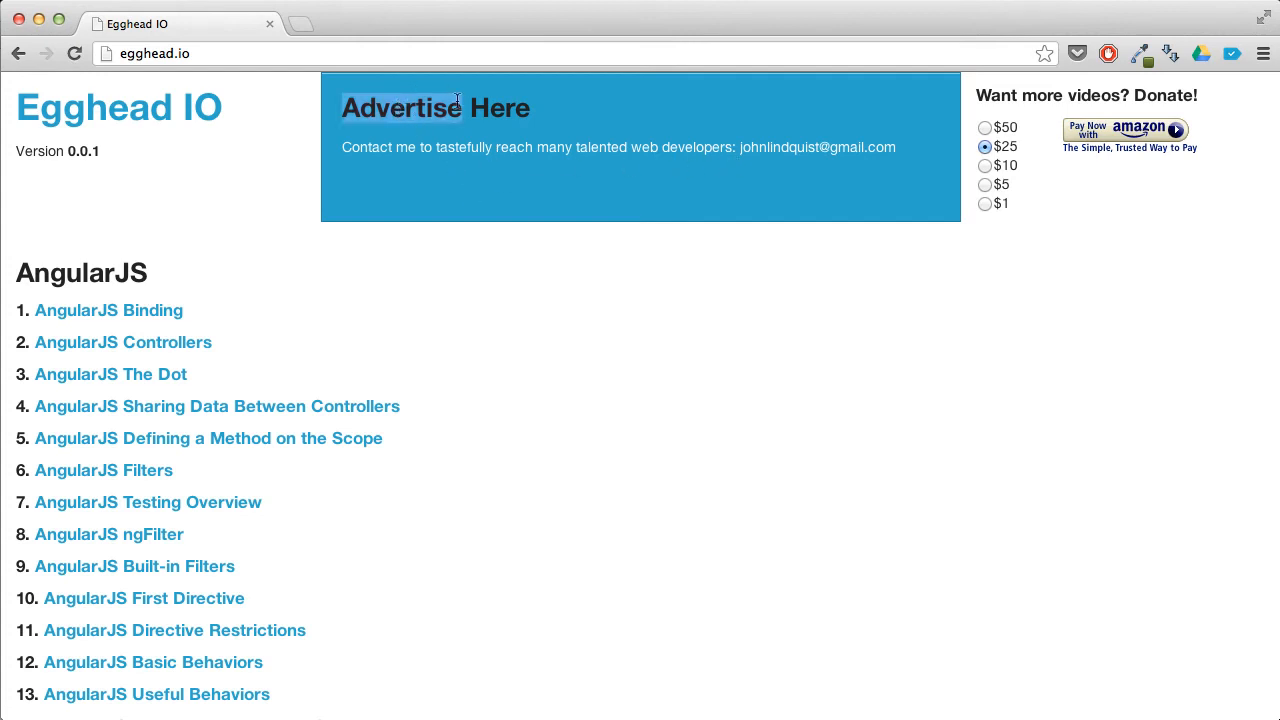
# Reopen the AngularJS Binding lesson page with its embedded video.
pyautogui.click(108, 310)
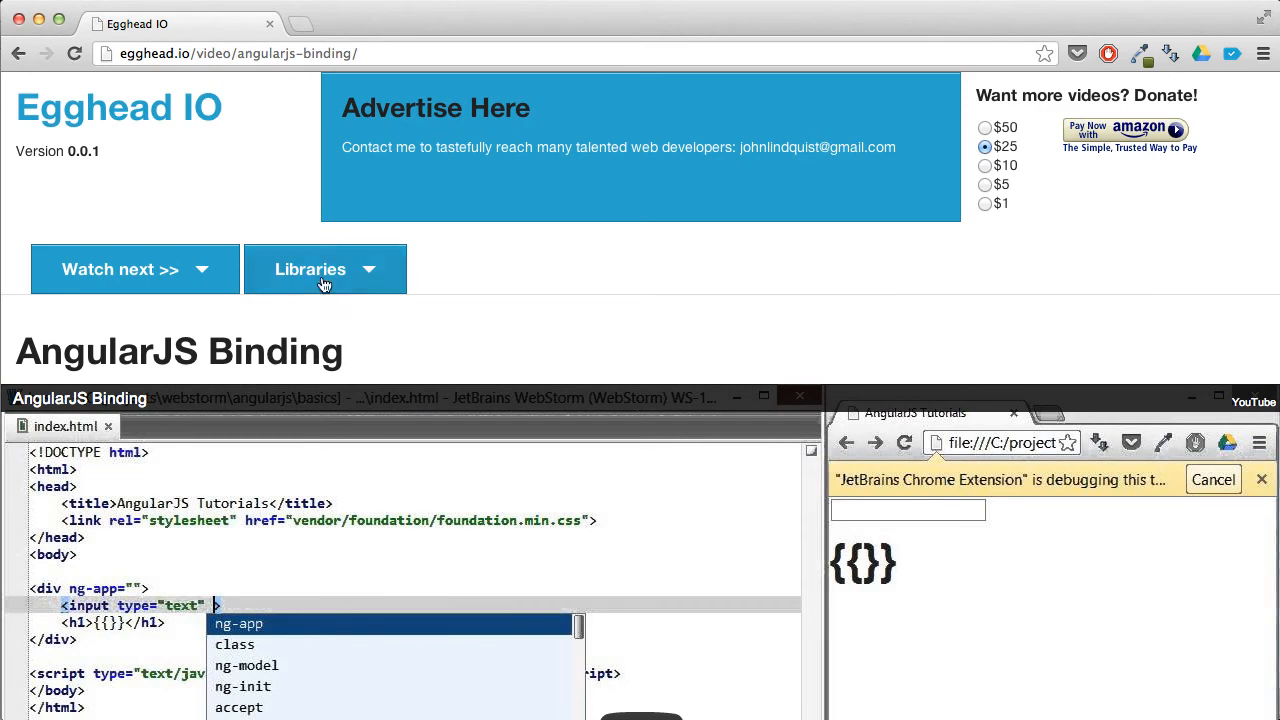
pyautogui.moveTo(148, 124)
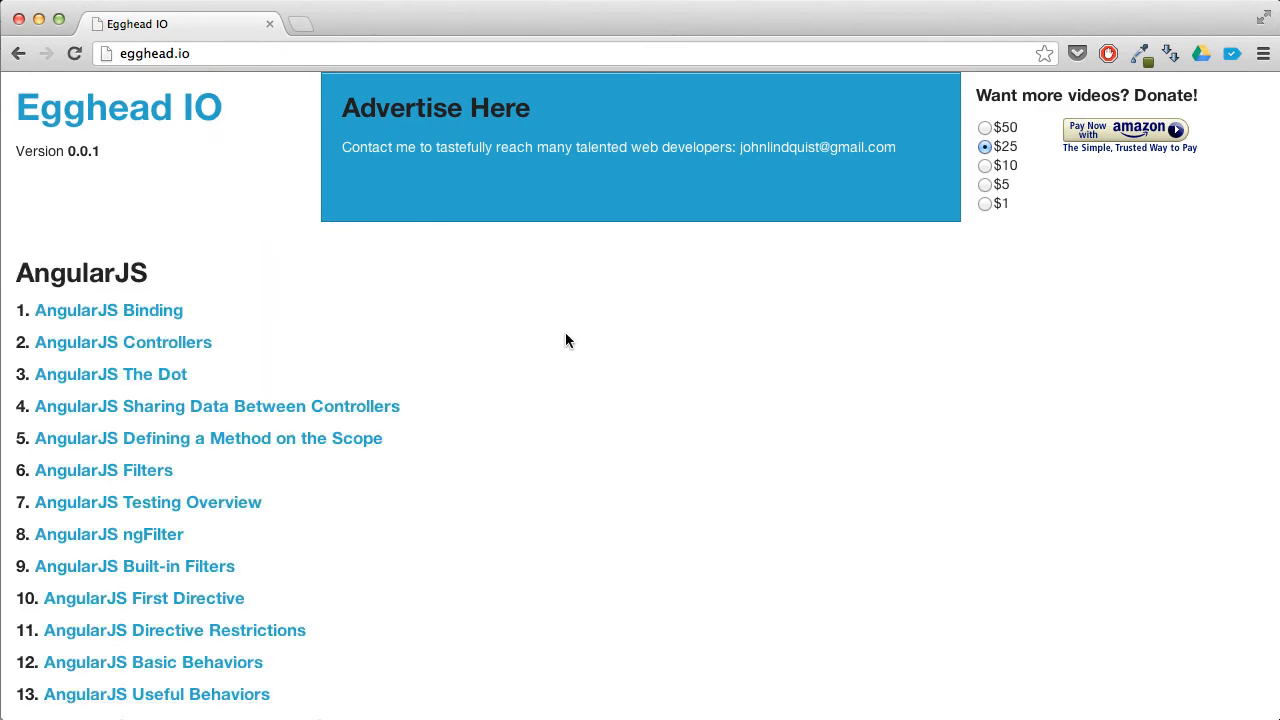
pyautogui.moveTo(840, 272)
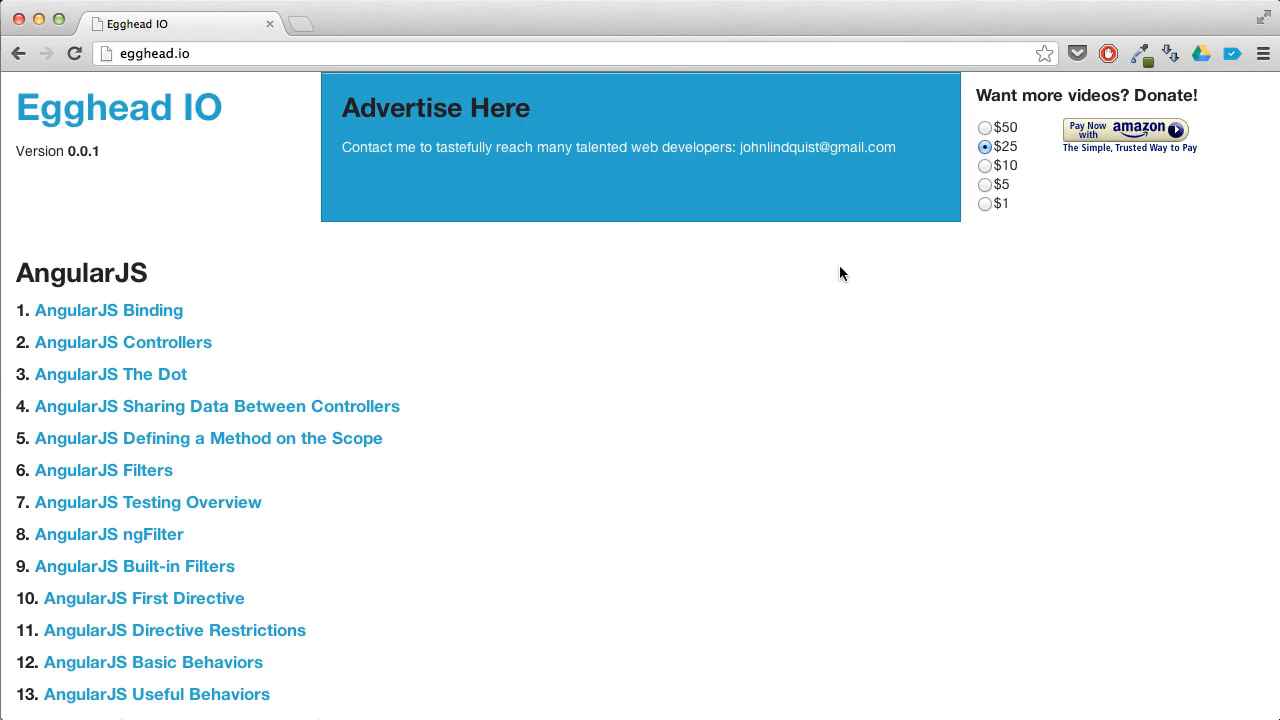
pyautogui.moveTo(710, 304)
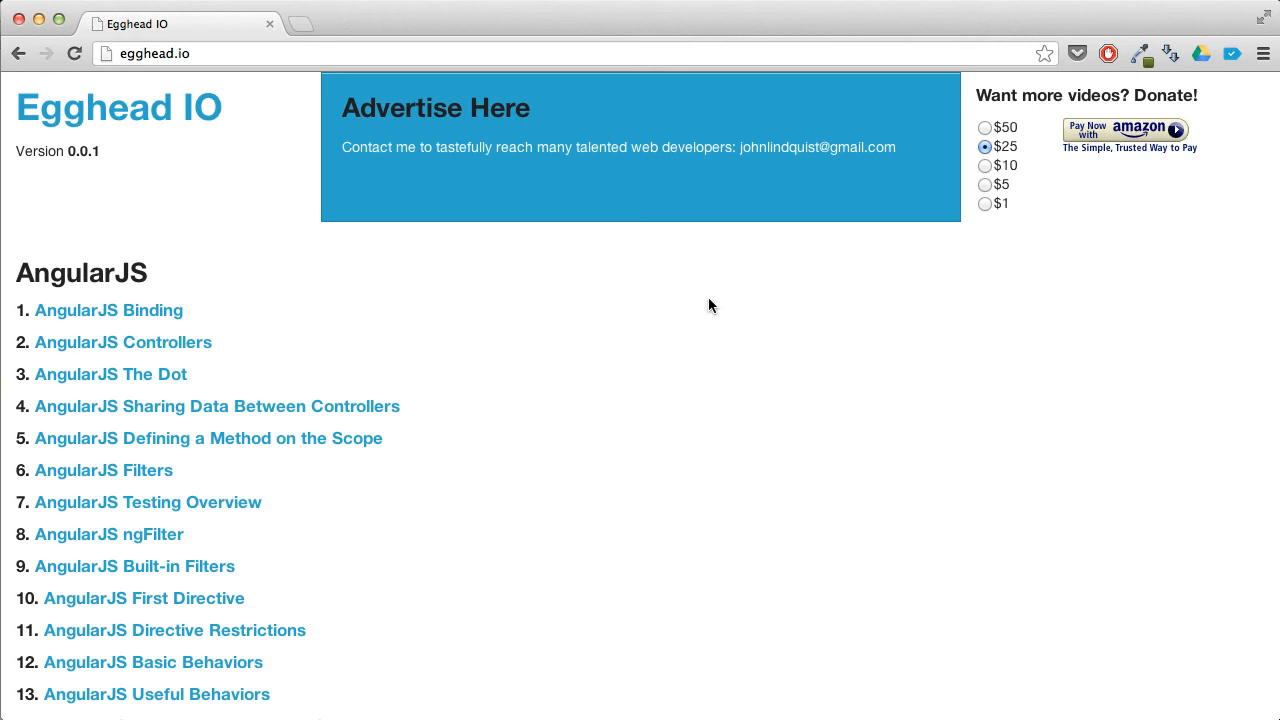
pyautogui.scroll(-3)
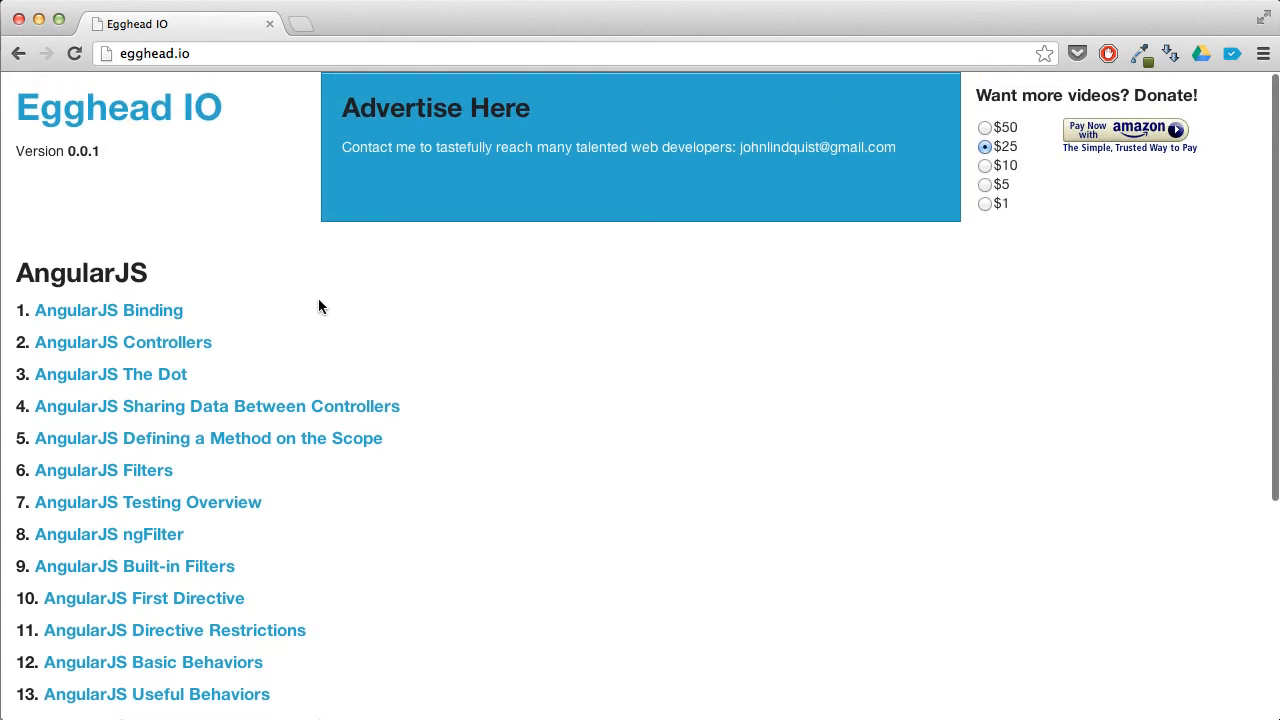
pyautogui.moveTo(184, 316)
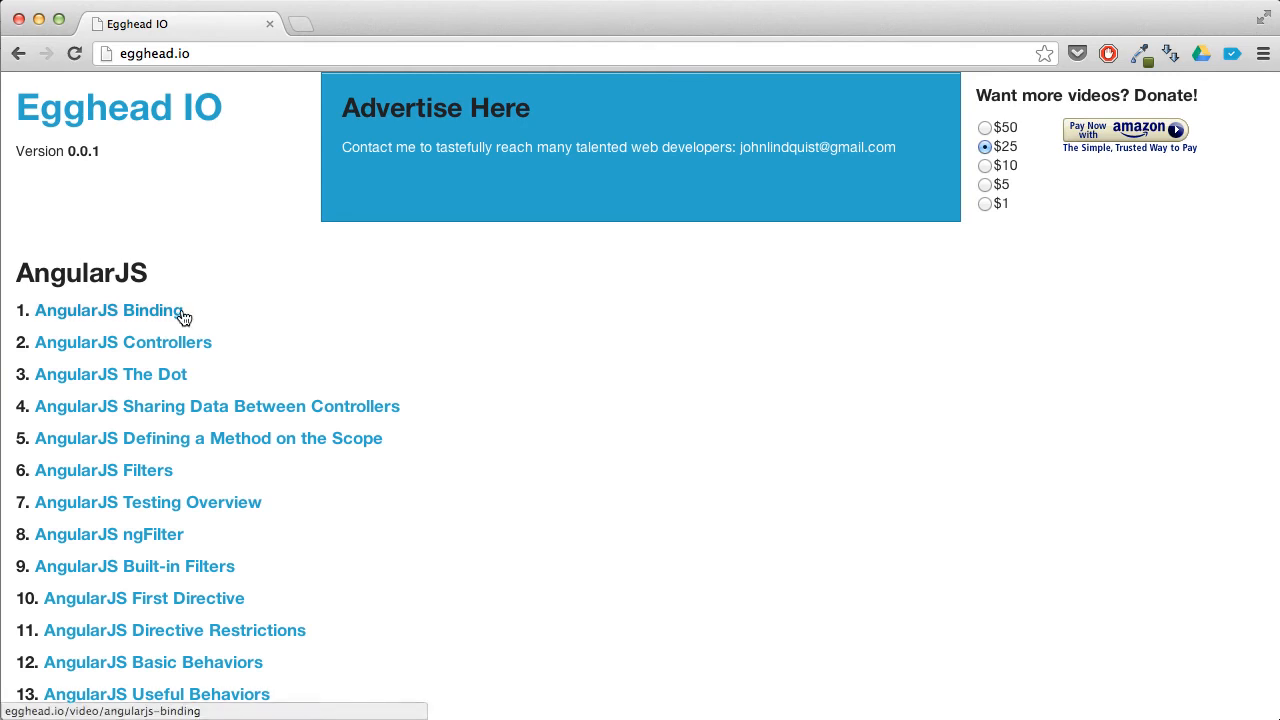
pyautogui.moveTo(324, 324)
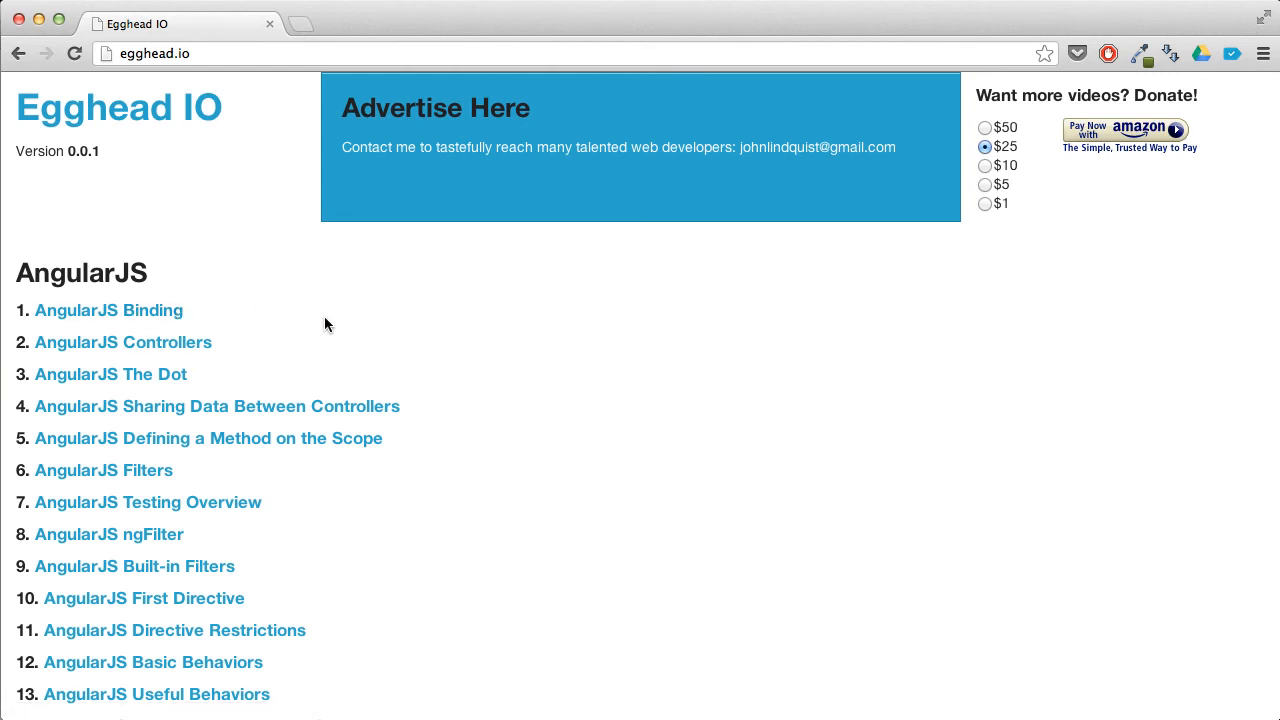
pyautogui.moveTo(56, 308)
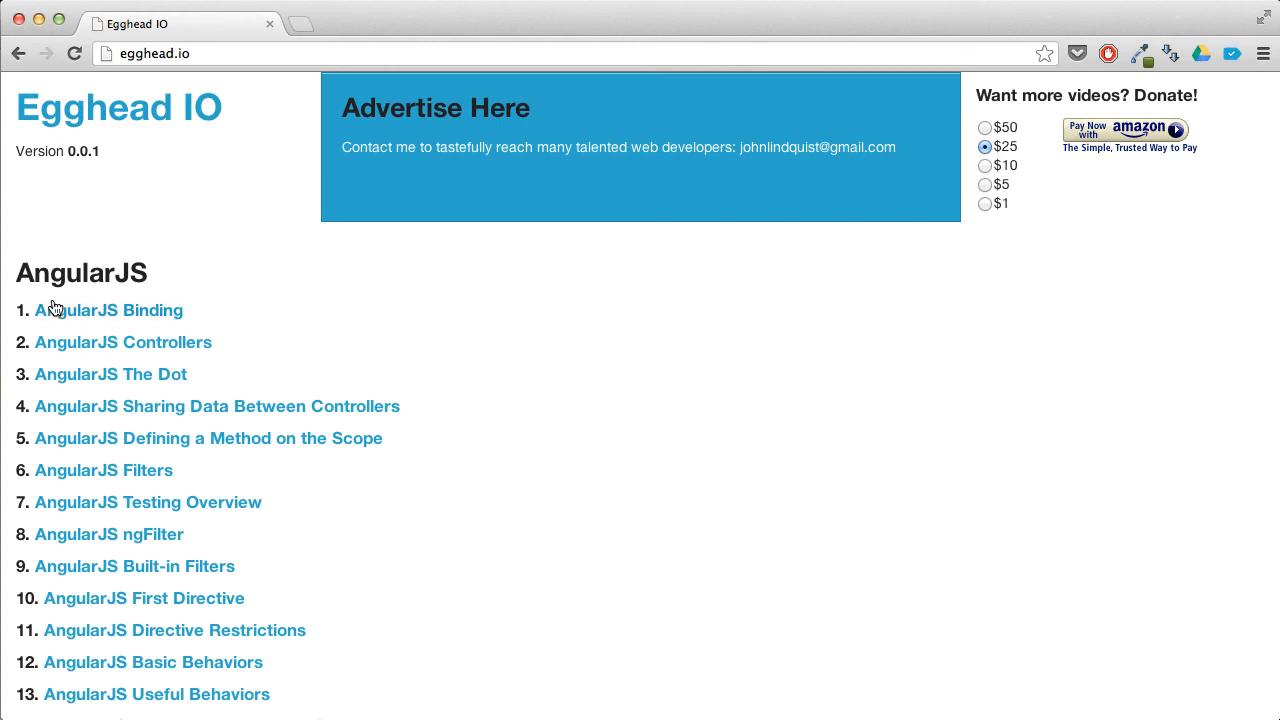
pyautogui.click(110, 310)
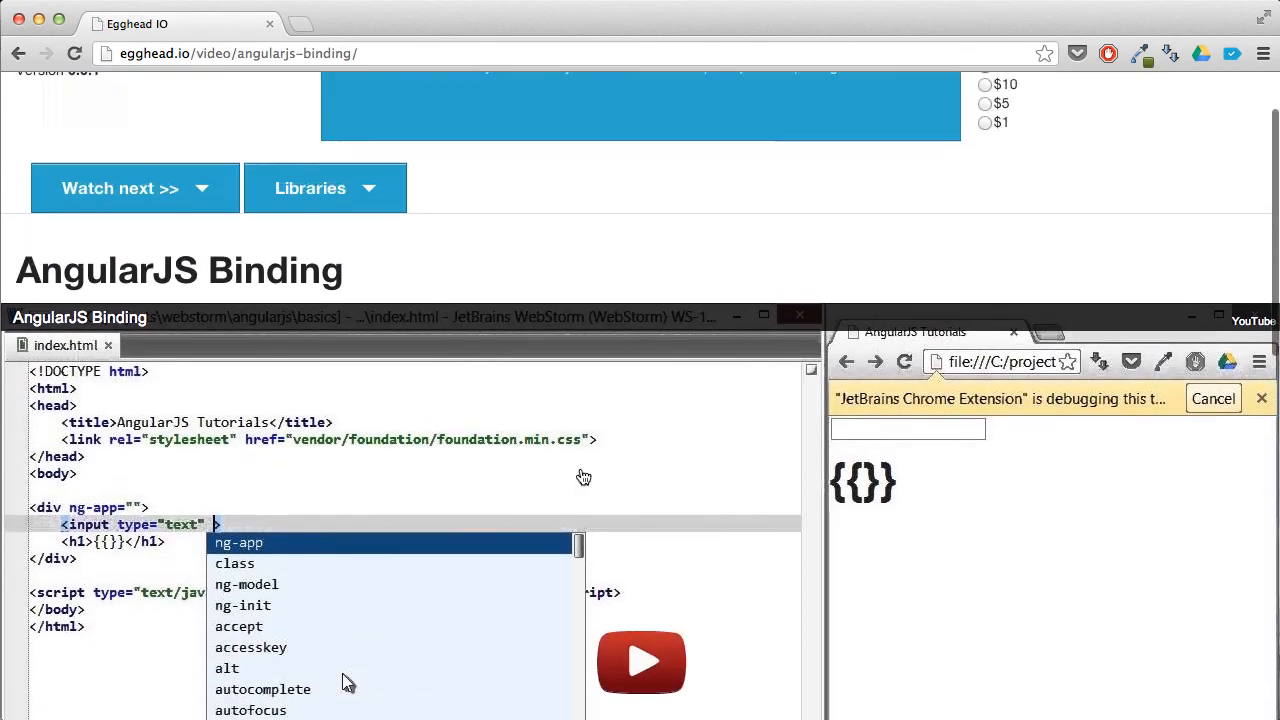
pyautogui.scroll(3)
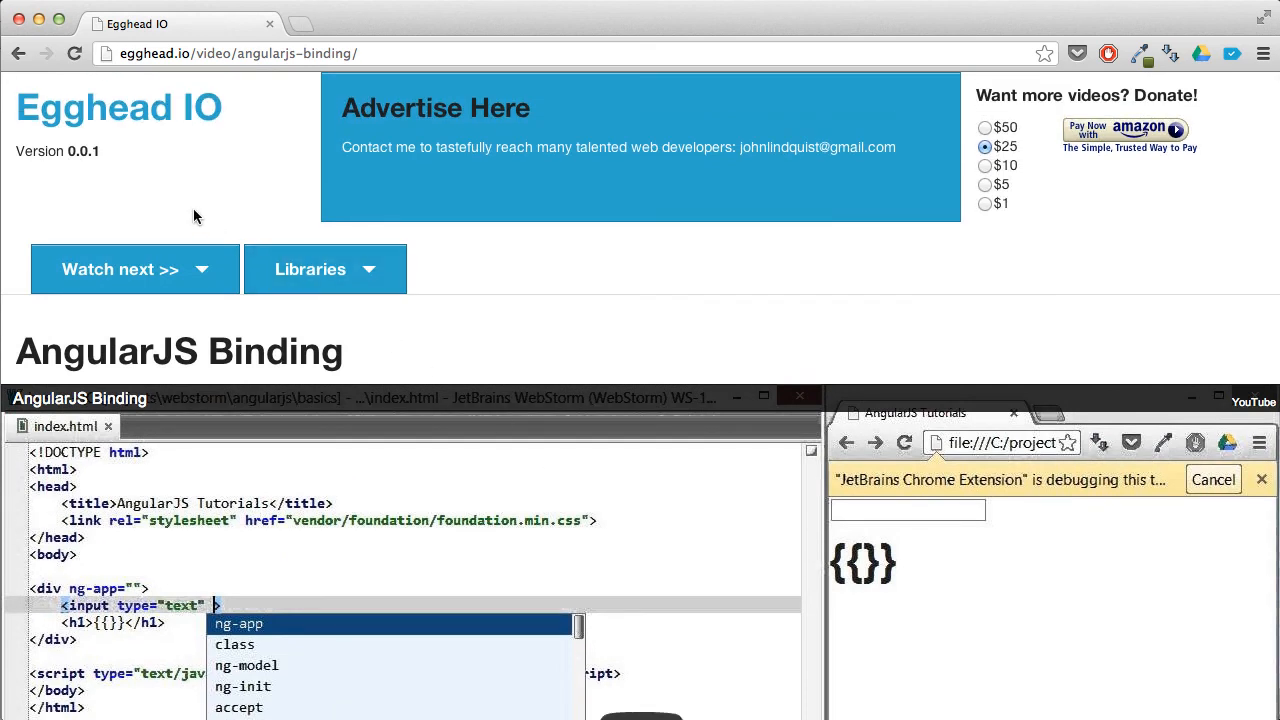
pyautogui.moveTo(160, 110)
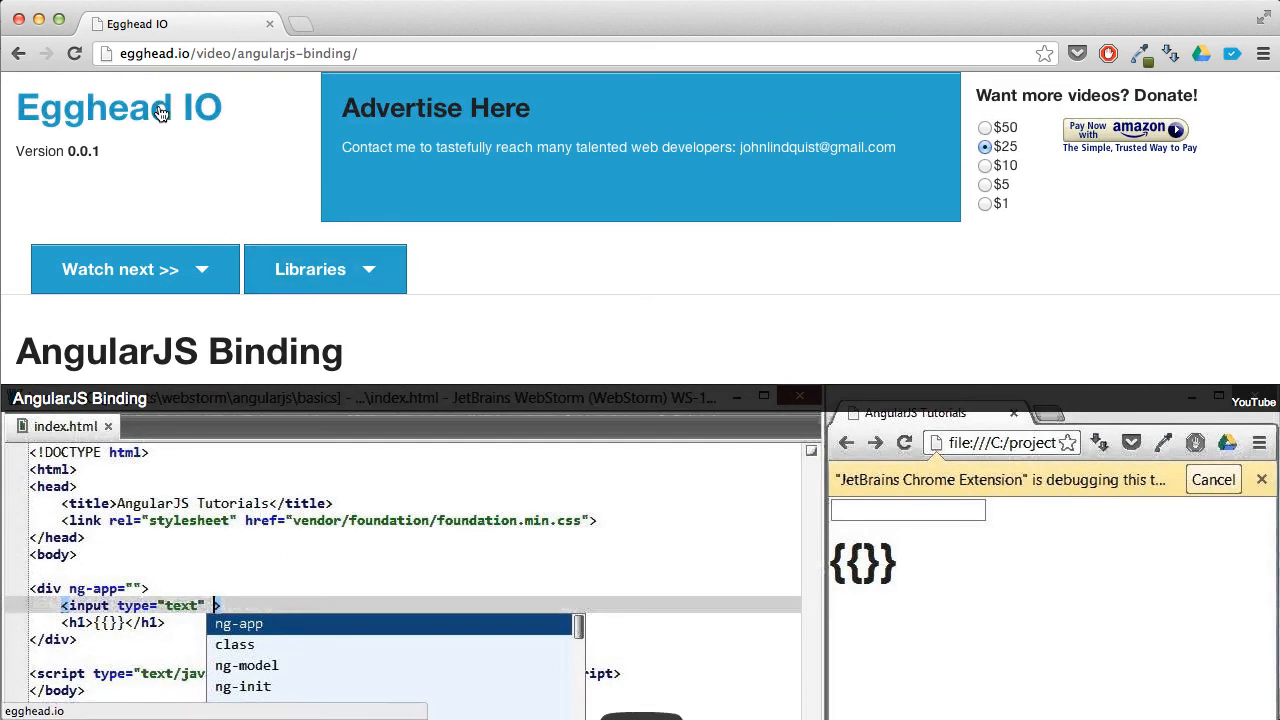